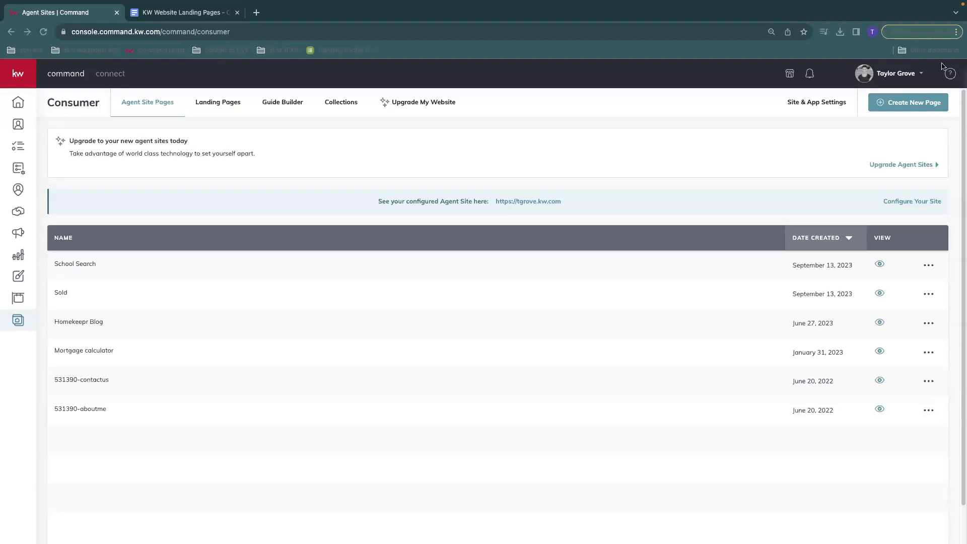
mouse_move(692, 166)
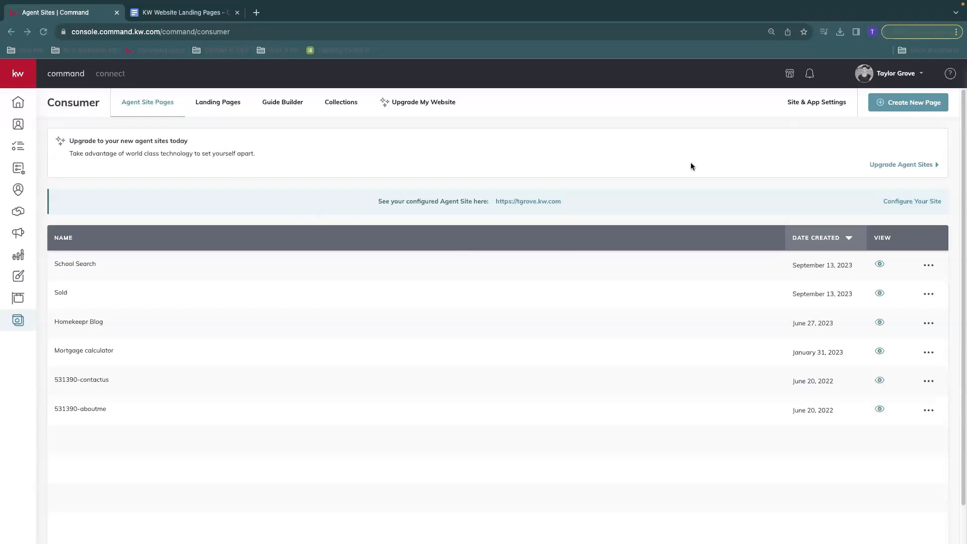
mouse_move(791, 166)
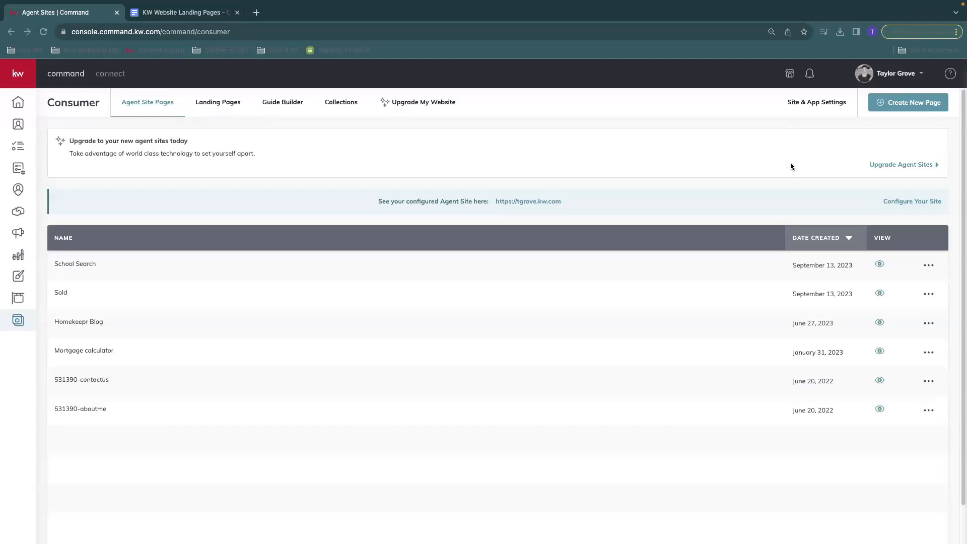
mouse_move(830, 150)
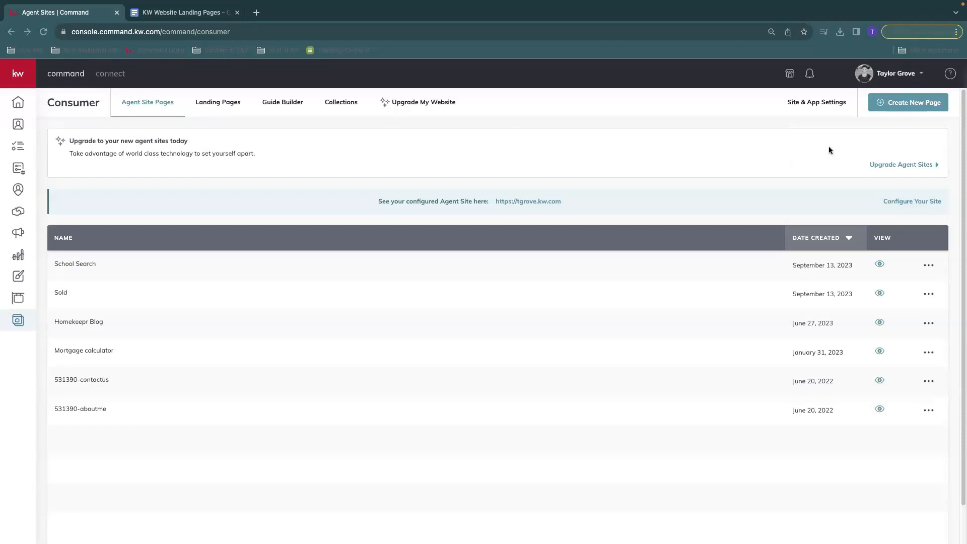
mouse_move(217, 183)
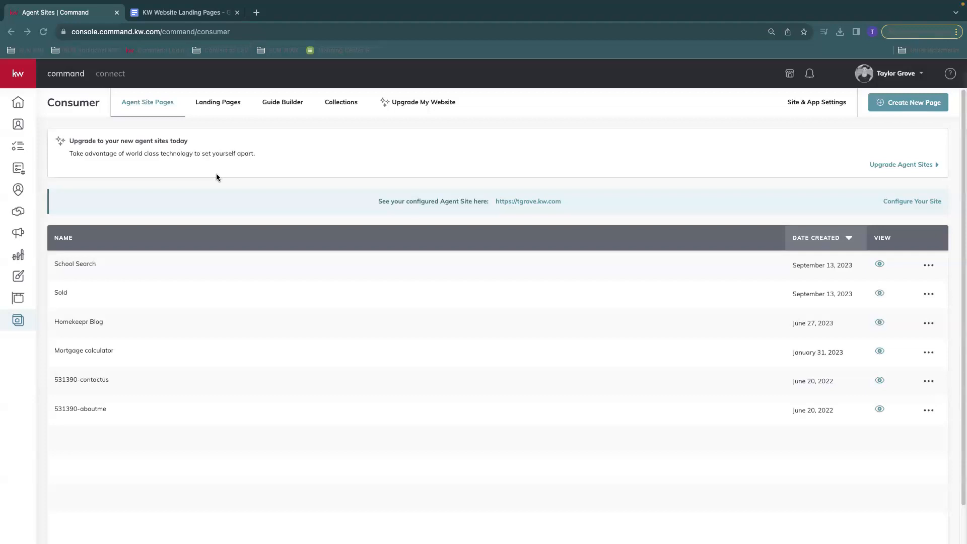
mouse_move(822, 441)
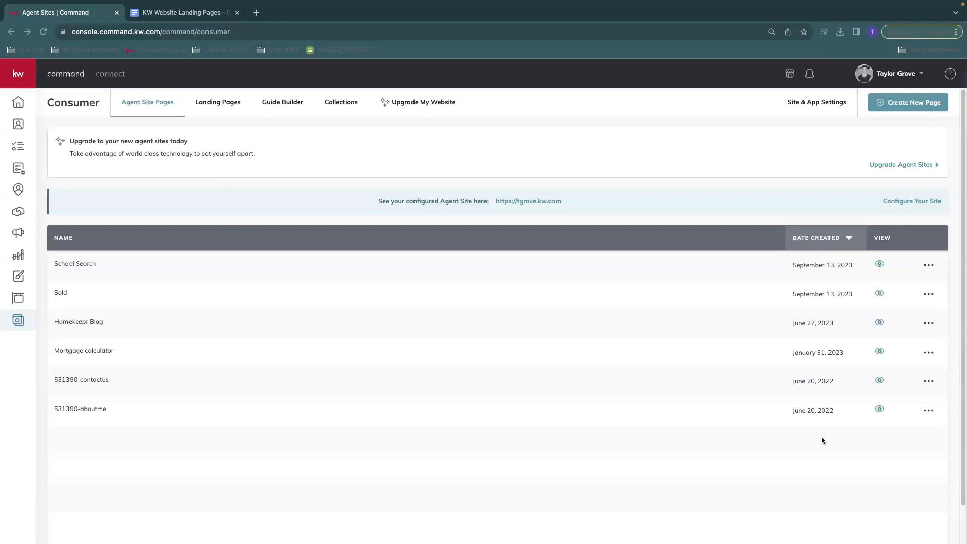
mouse_move(346, 394)
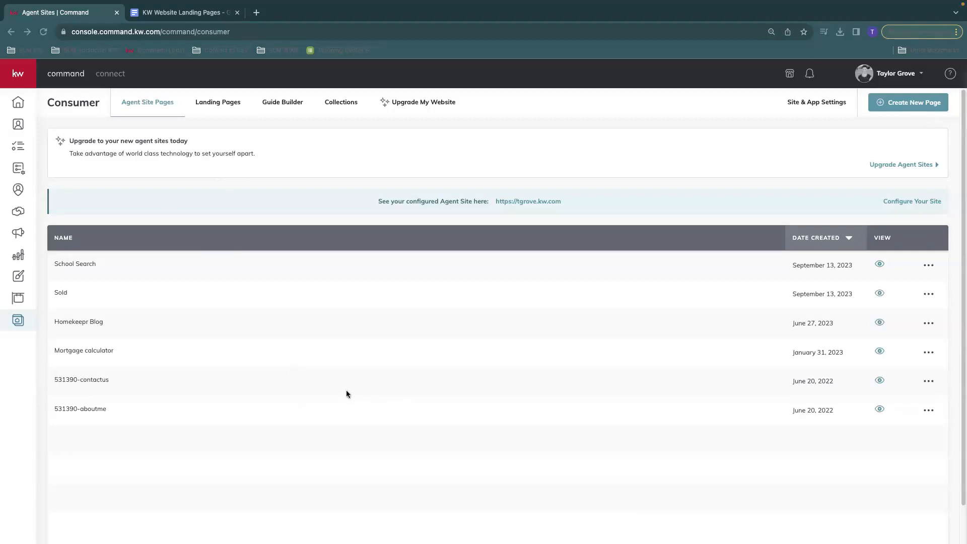
mouse_move(208, 111)
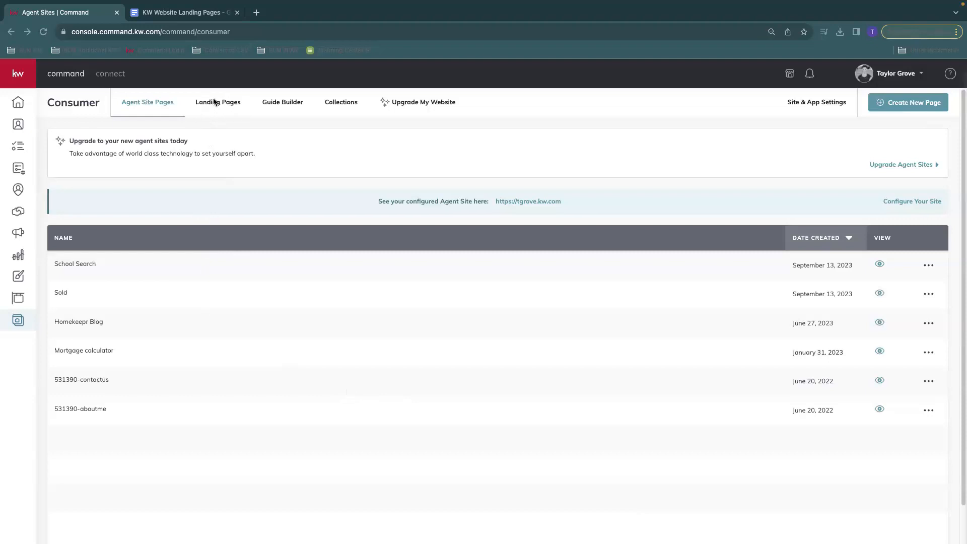
Open the Landing Pages tab to view the four pages with URLs, leads and creation dates
click(217, 101)
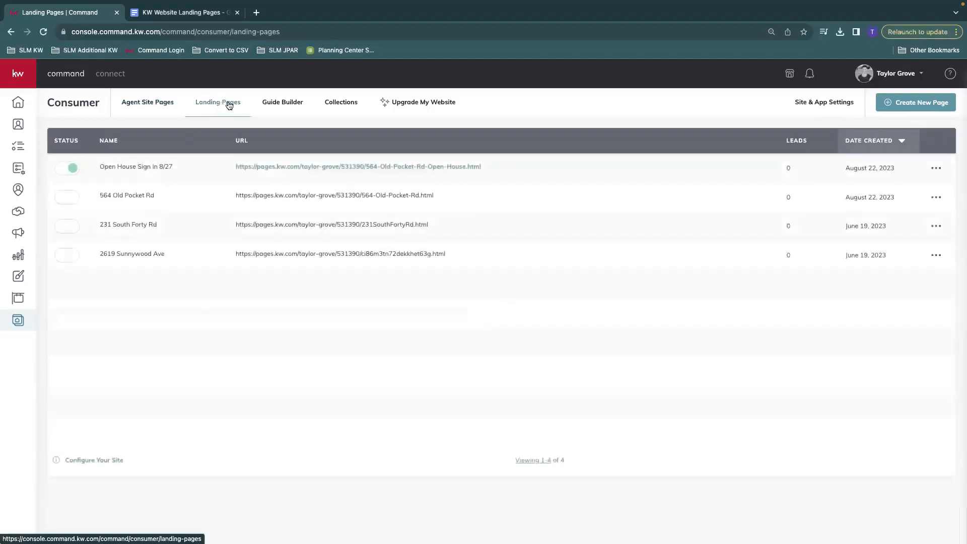
mouse_move(679, 227)
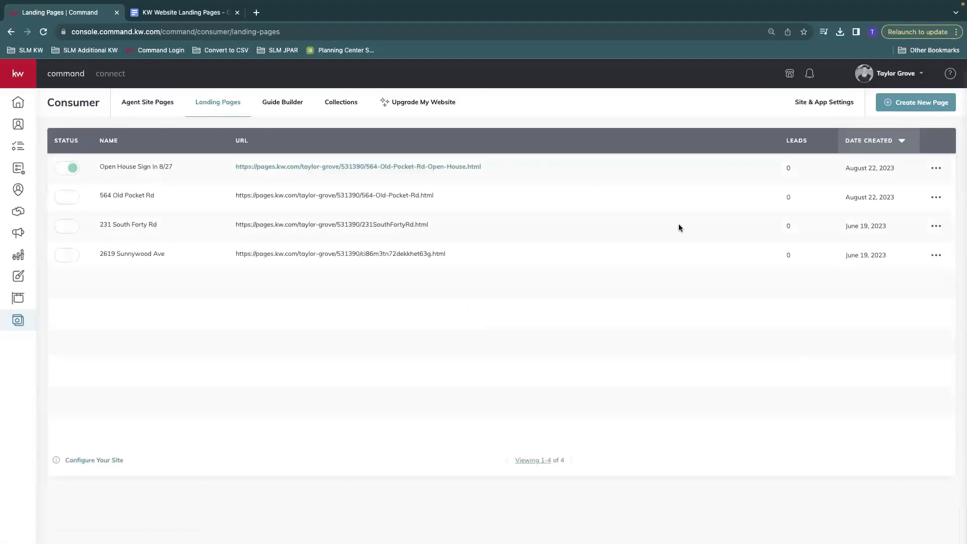
mouse_move(182, 392)
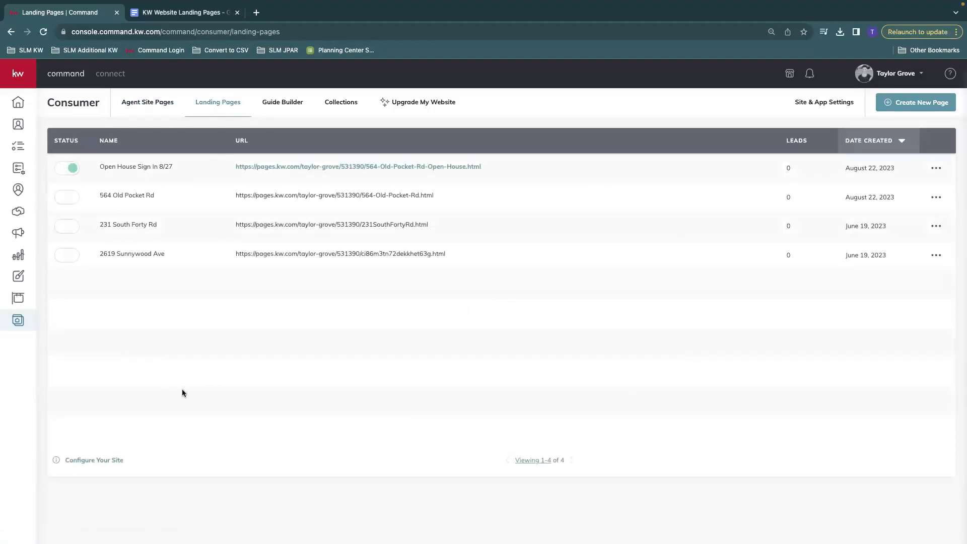
mouse_move(66, 226)
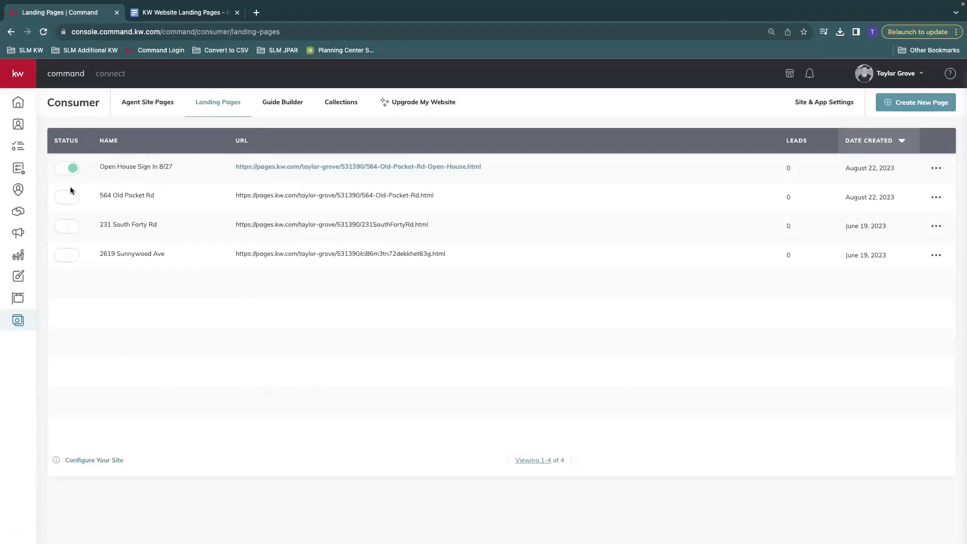
mouse_move(499, 278)
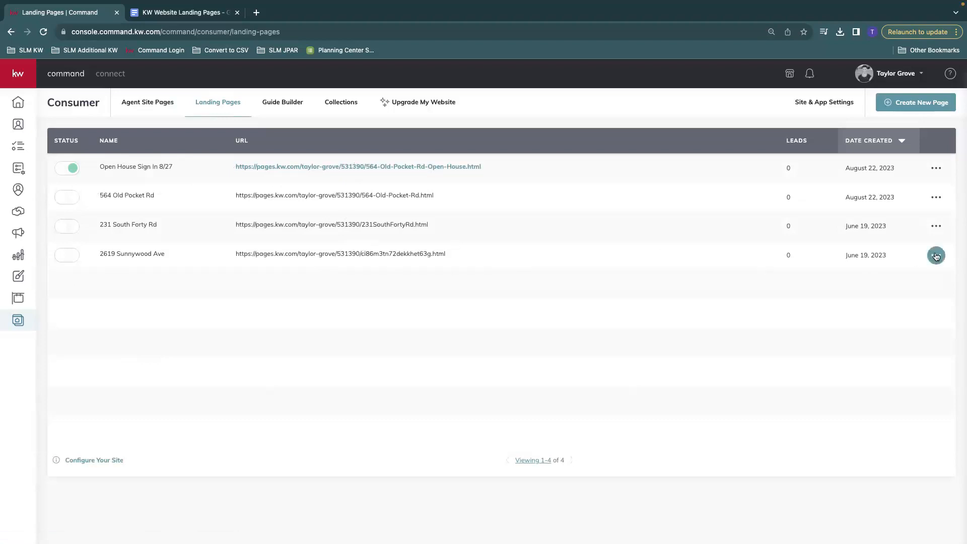
click(935, 254)
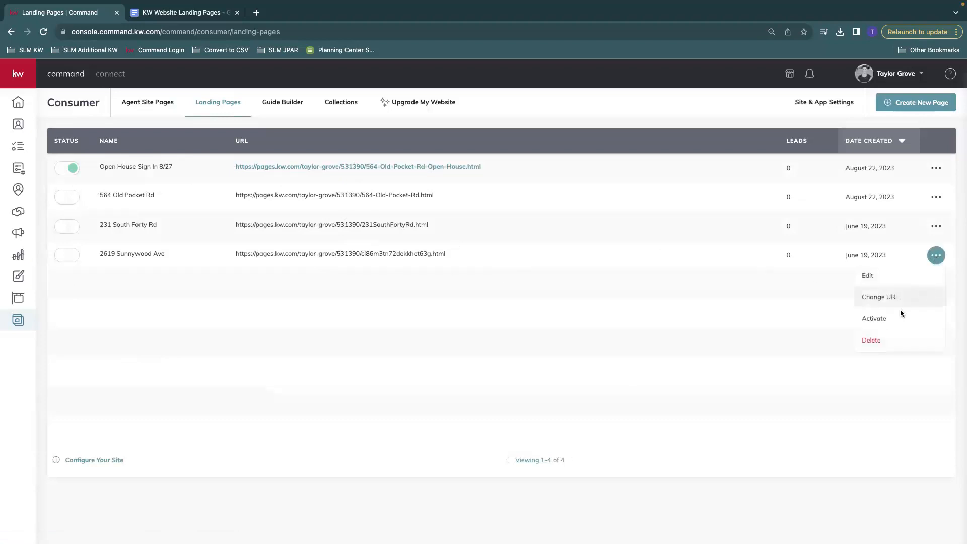
mouse_move(871, 340)
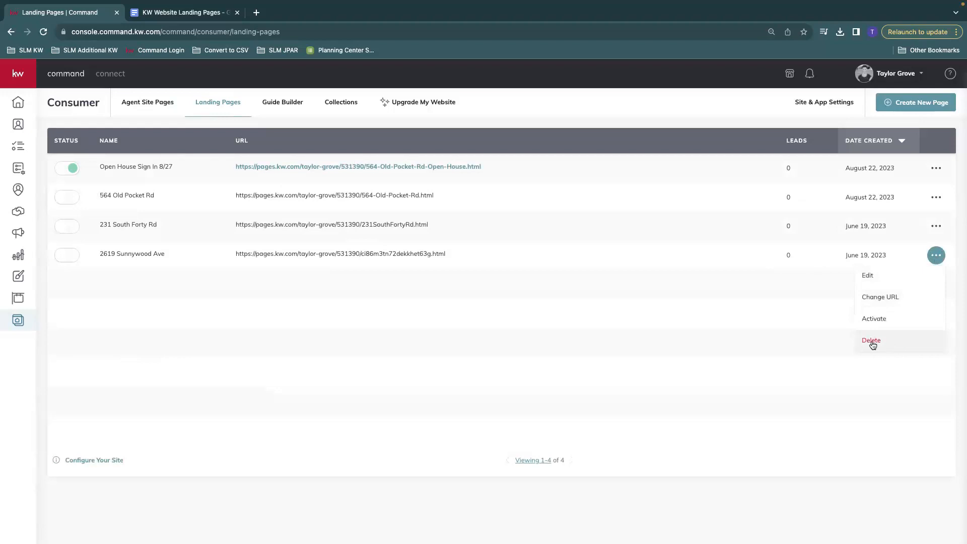
click(871, 340)
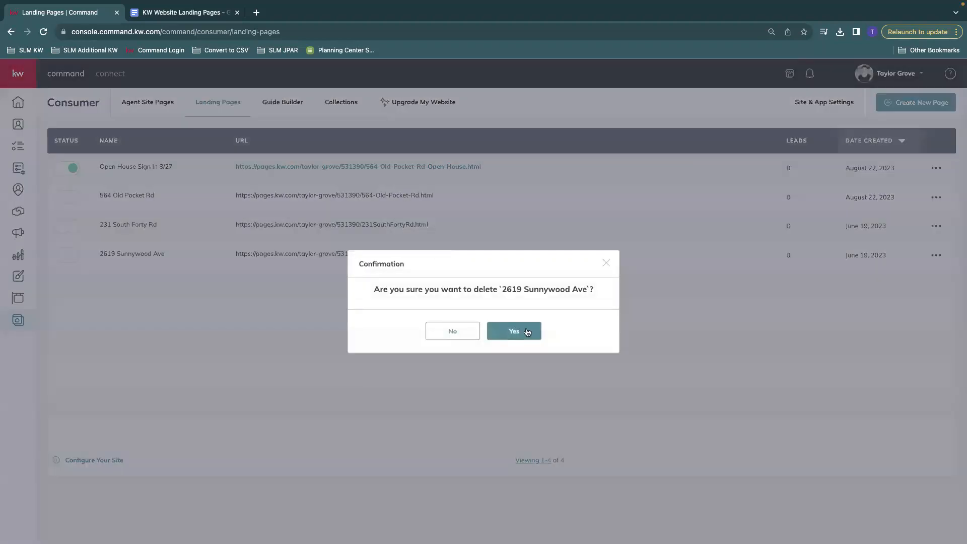
click(513, 331)
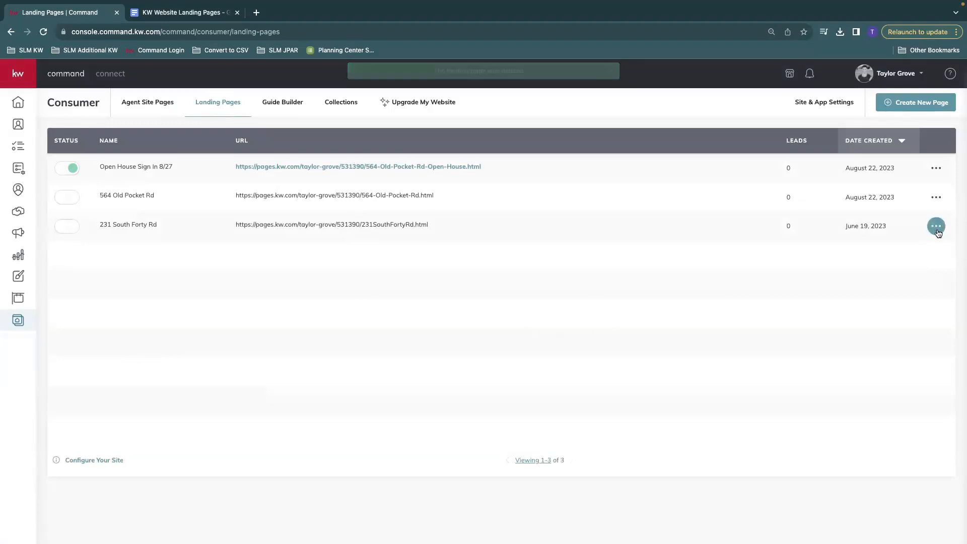
click(935, 226)
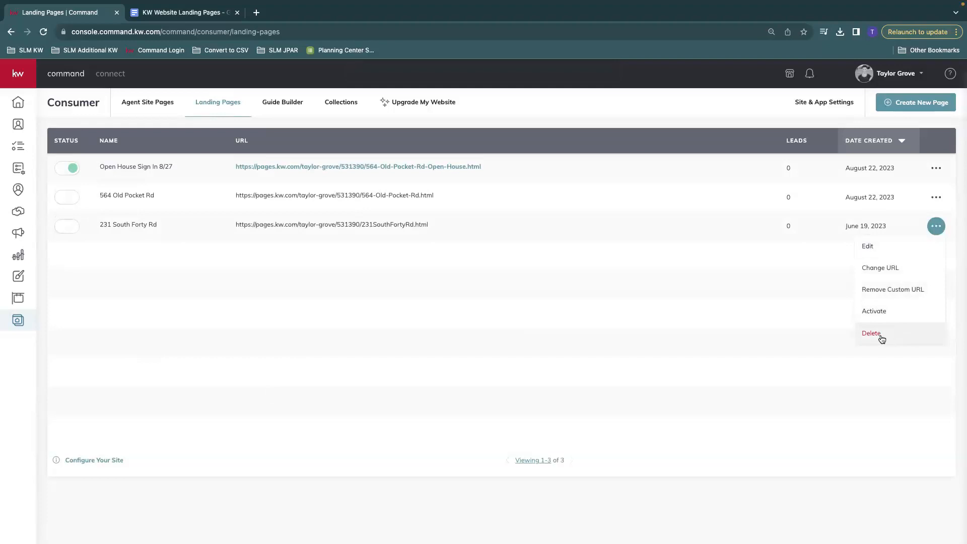
click(544, 332)
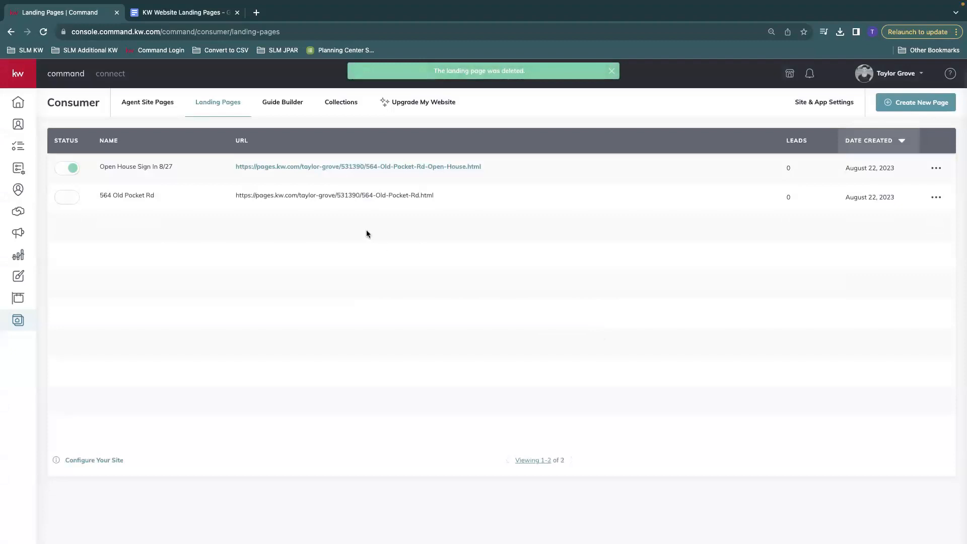
click(610, 70)
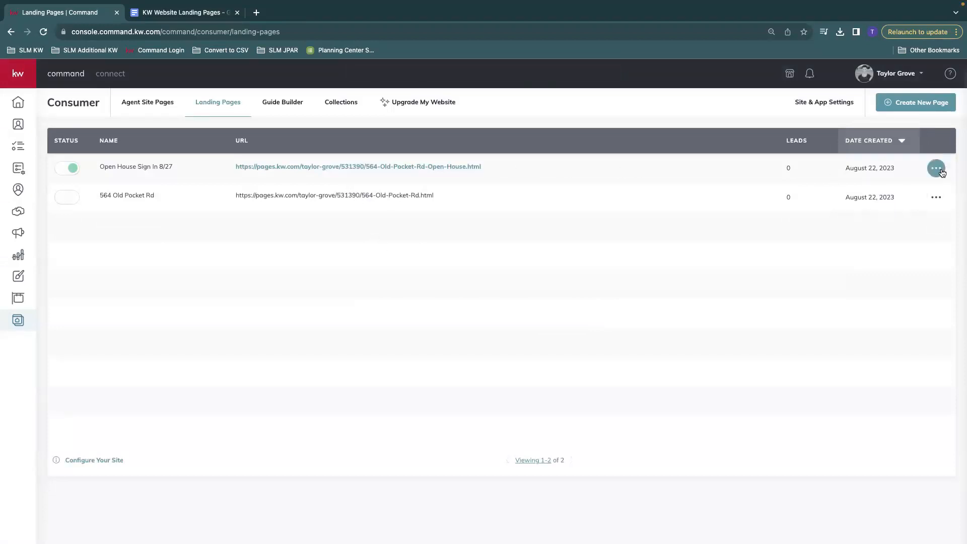
click(936, 168)
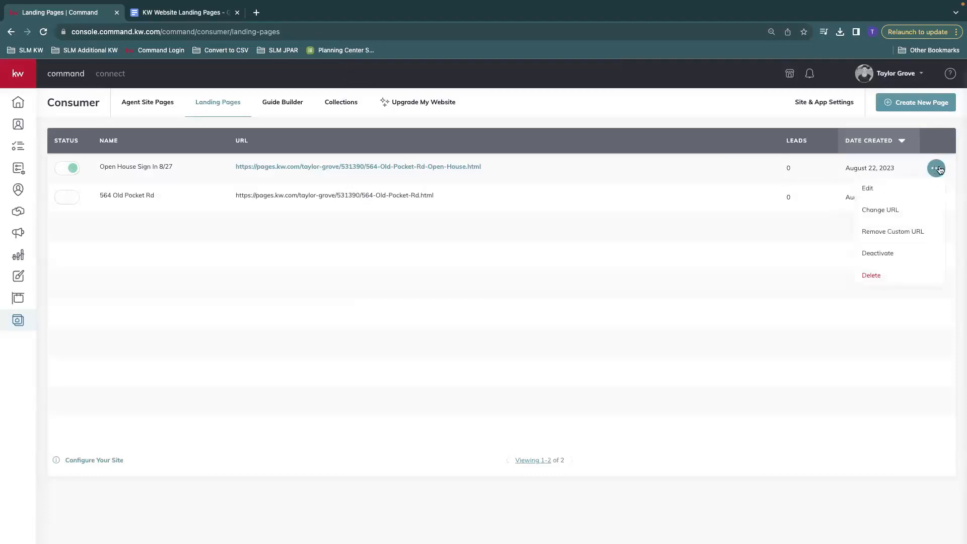
mouse_move(867, 188)
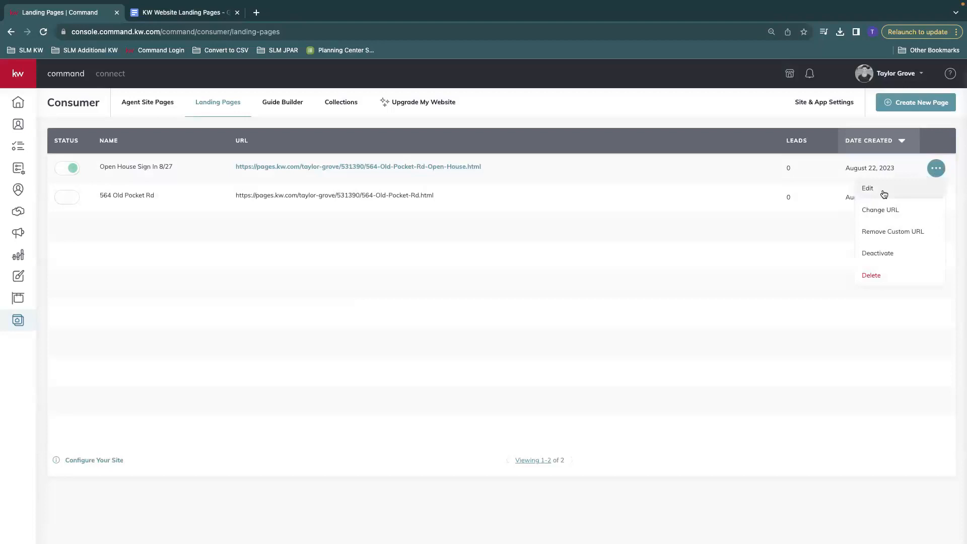
mouse_move(728, 224)
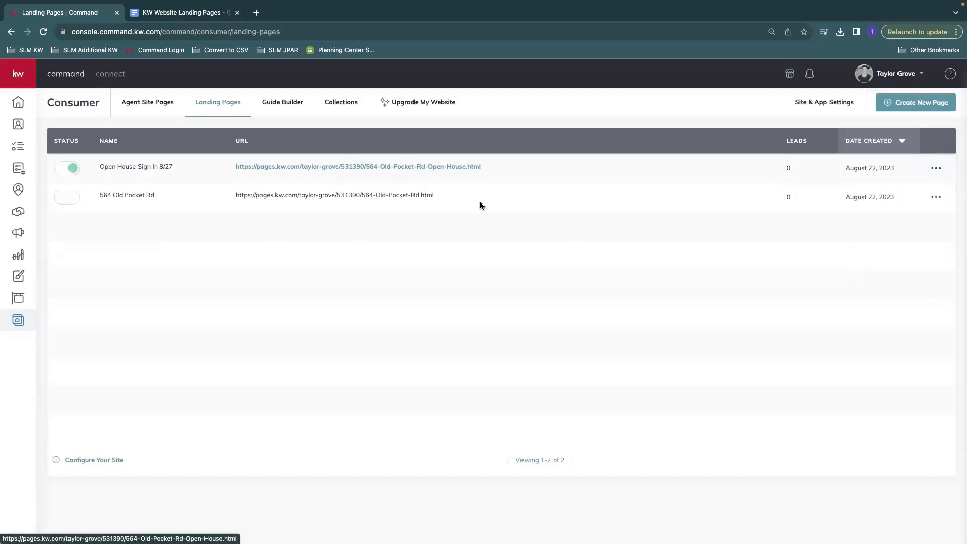
mouse_move(475, 258)
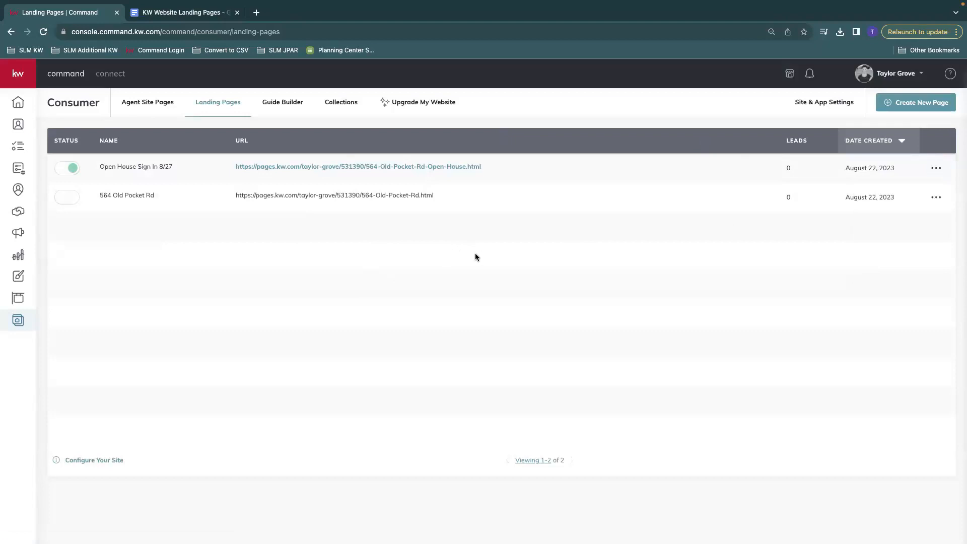
mouse_move(497, 212)
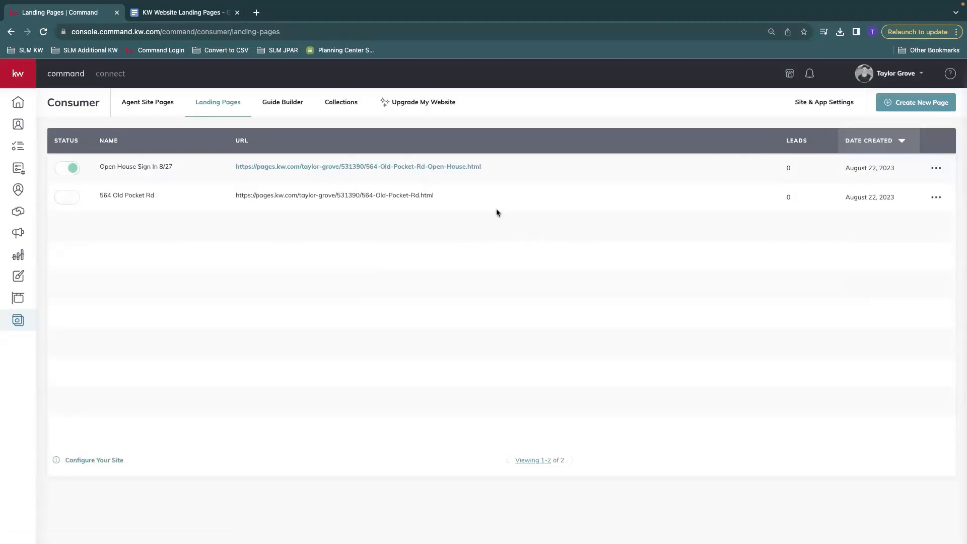
mouse_move(486, 224)
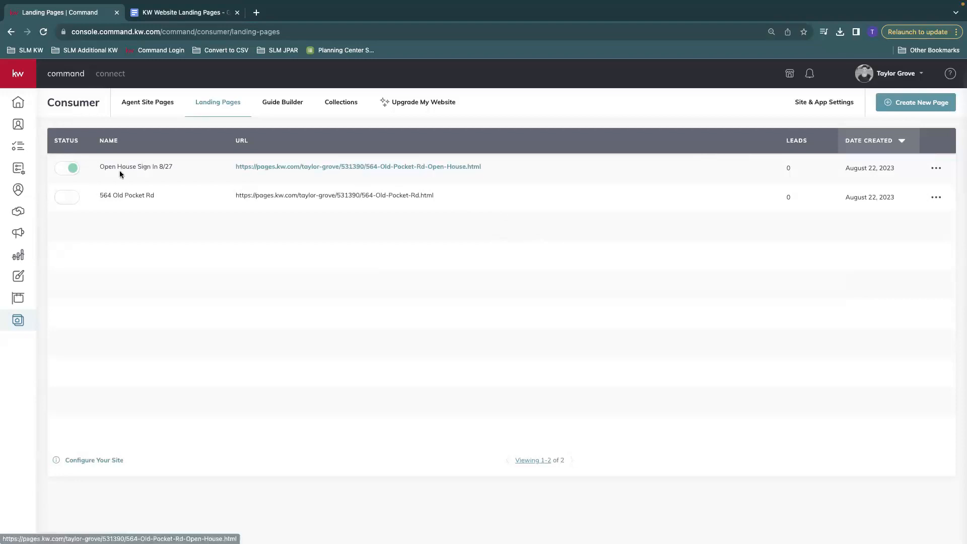
mouse_move(481, 177)
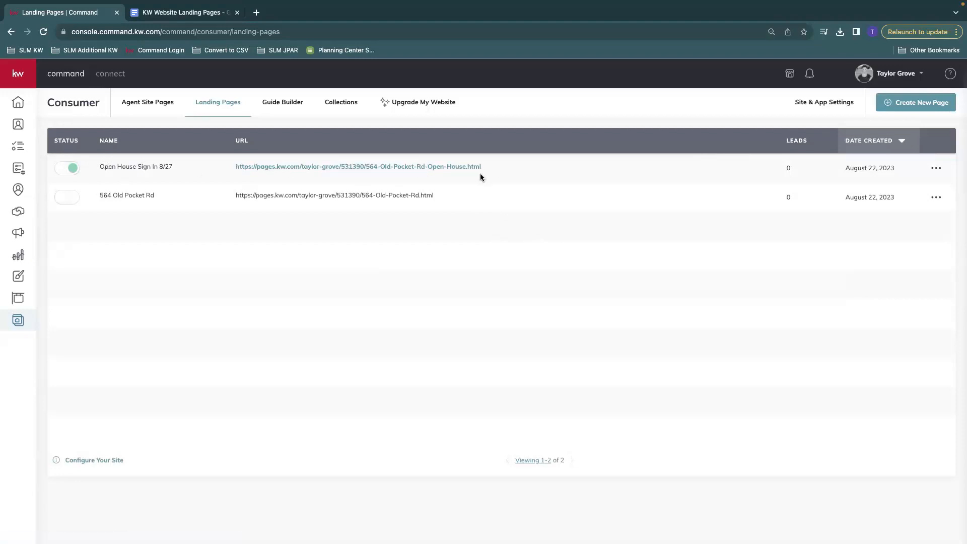
mouse_move(154, 173)
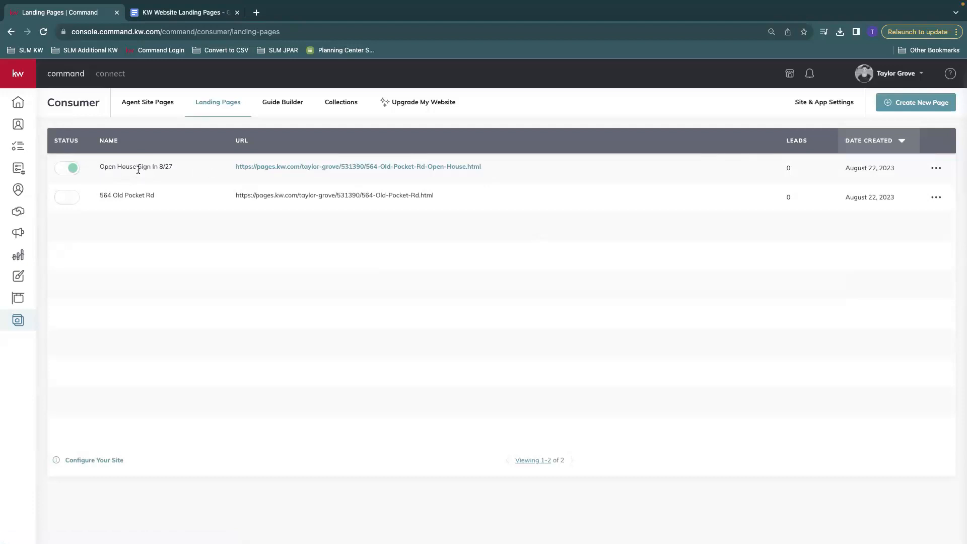
mouse_move(457, 173)
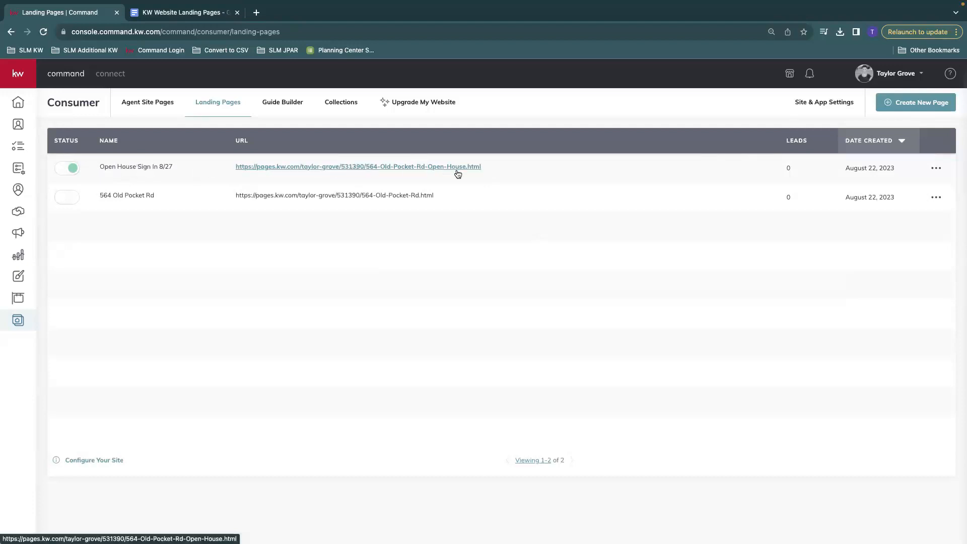
mouse_move(337, 170)
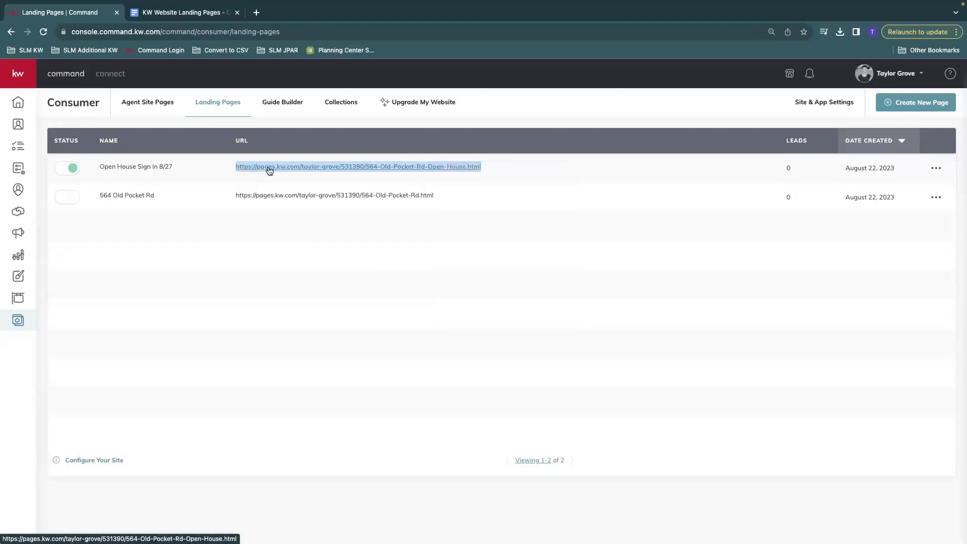
mouse_move(483, 171)
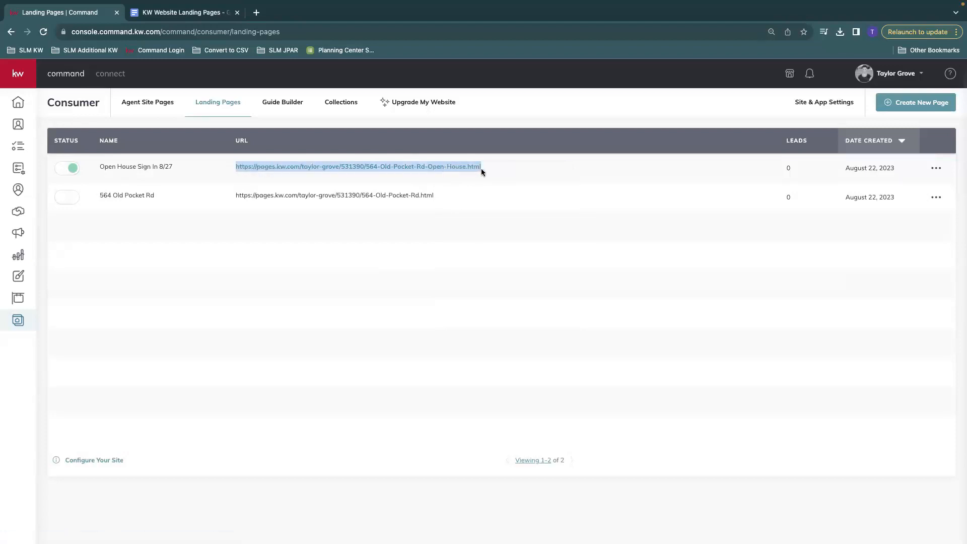
mouse_move(272, 170)
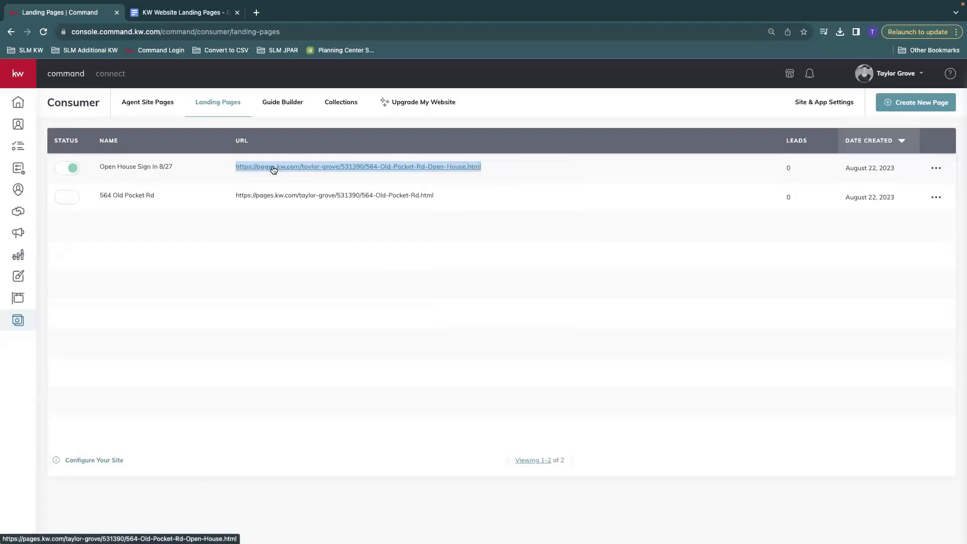
Paste the Open House Sign In 8/27 page URL into the KW Website Landing Pages doc
click(181, 12)
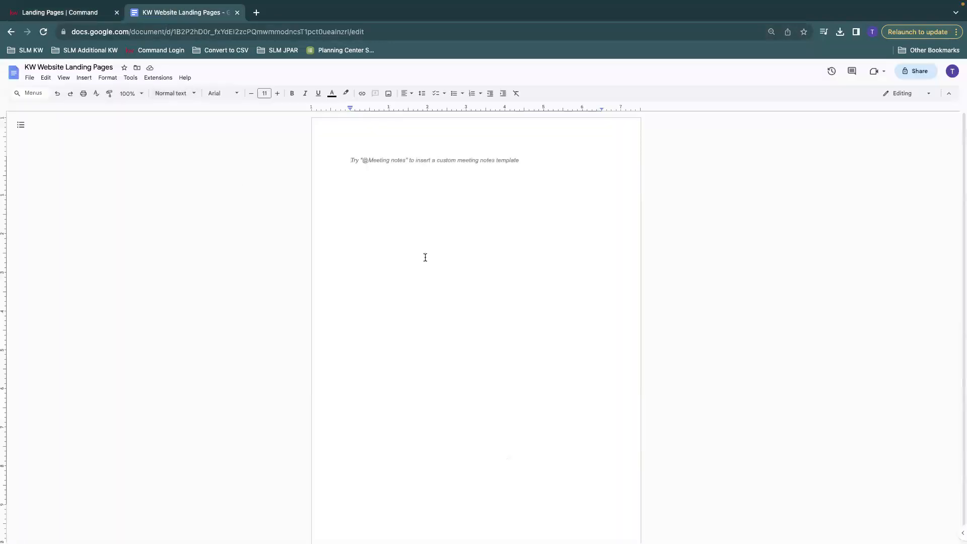
mouse_move(369, 163)
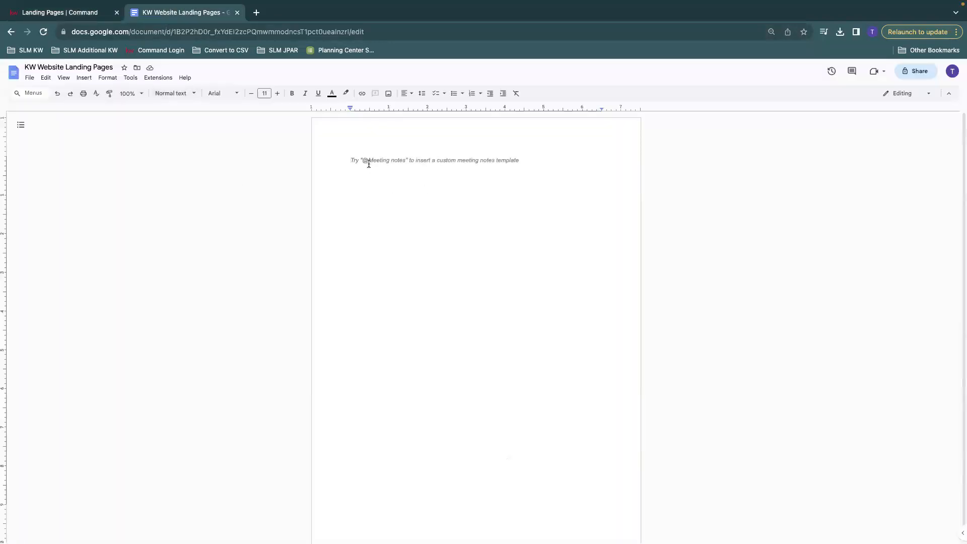
right_click(368, 162)
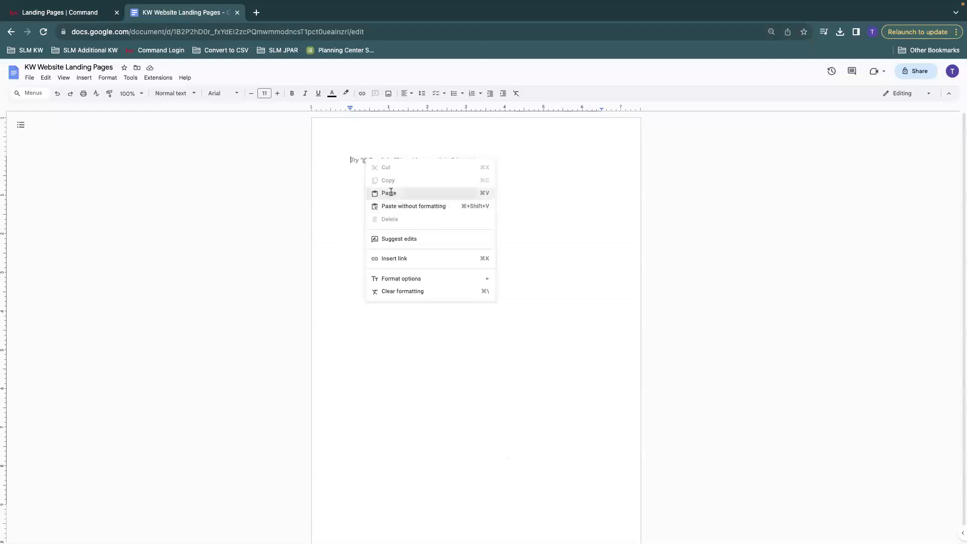
click(389, 192)
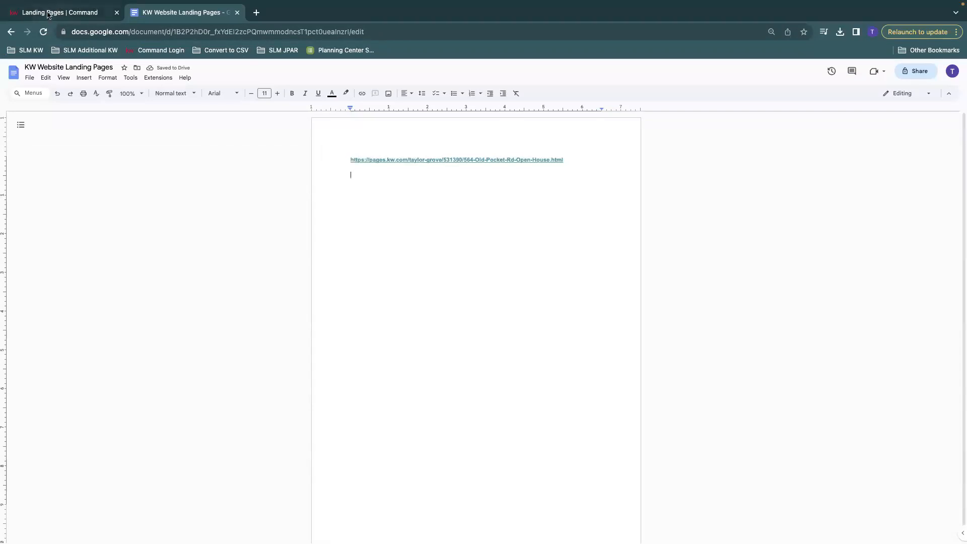
click(59, 12)
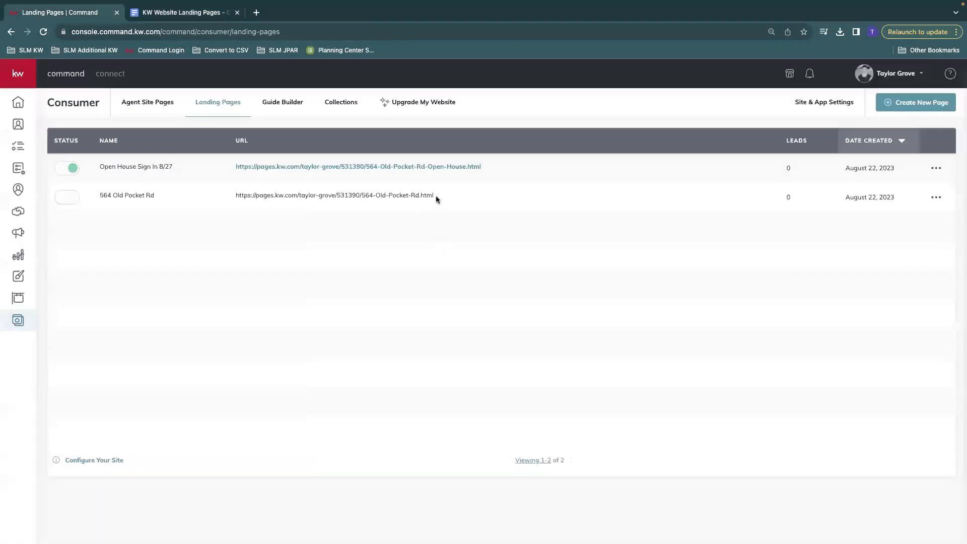
right_click(335, 195)
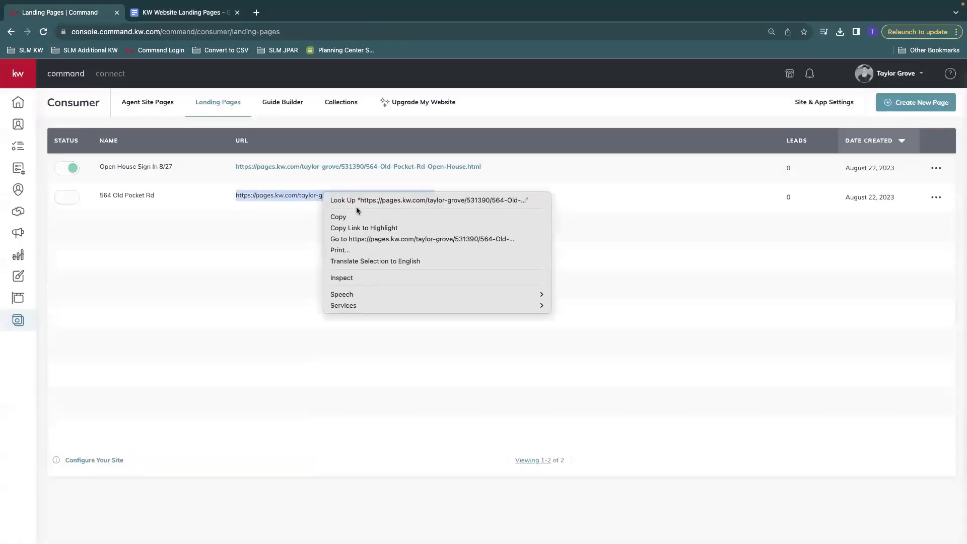
click(179, 12)
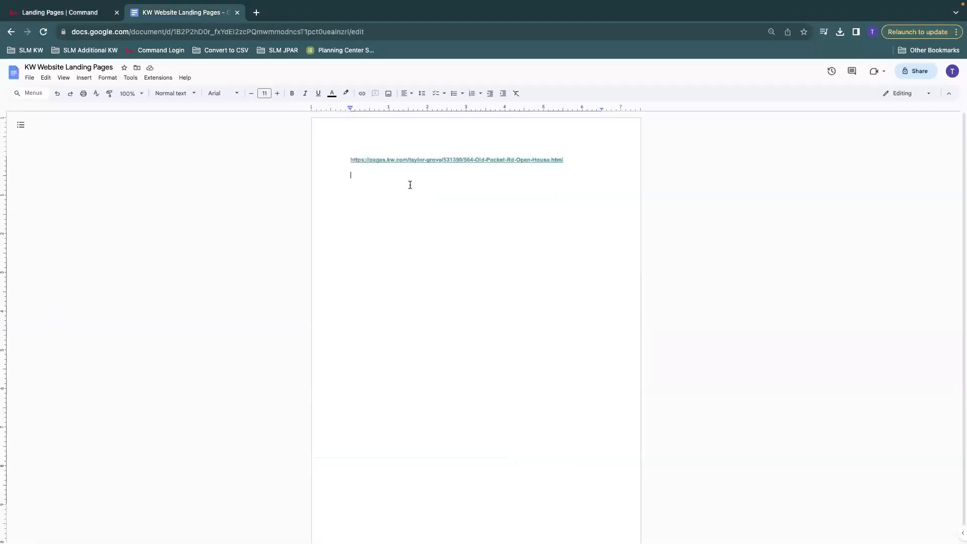
text(https://pages.kw.com/taylor-grove/531390/564-Old-Pocket-Rd.html)
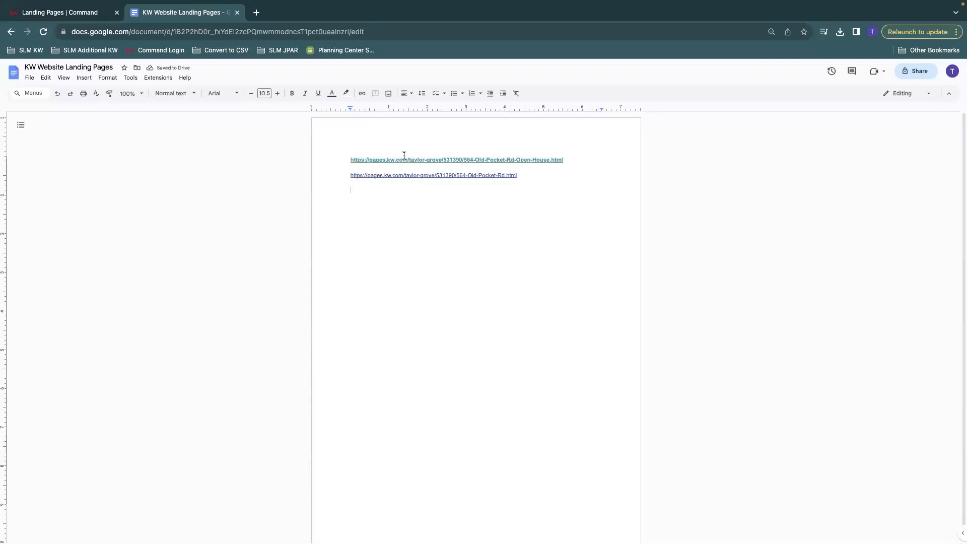
mouse_move(70, 93)
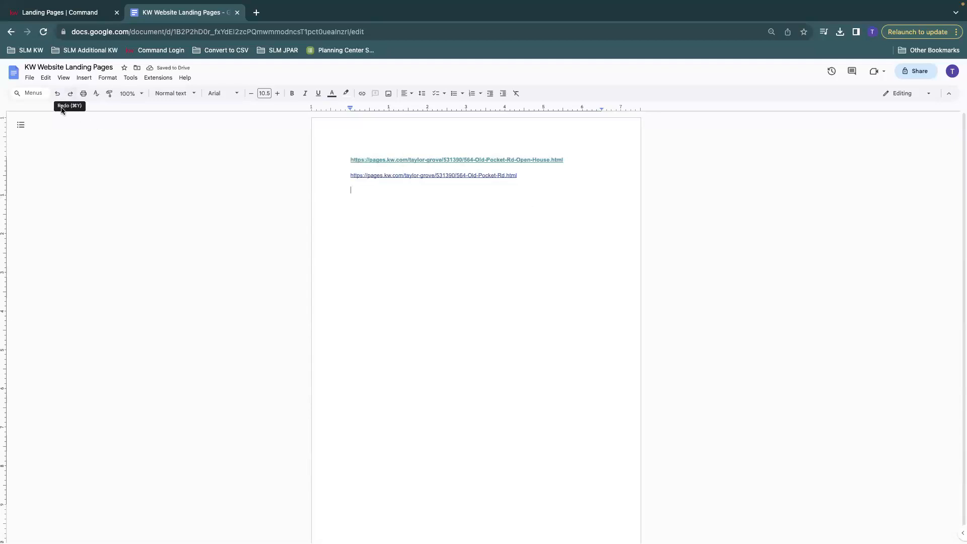
click(28, 77)
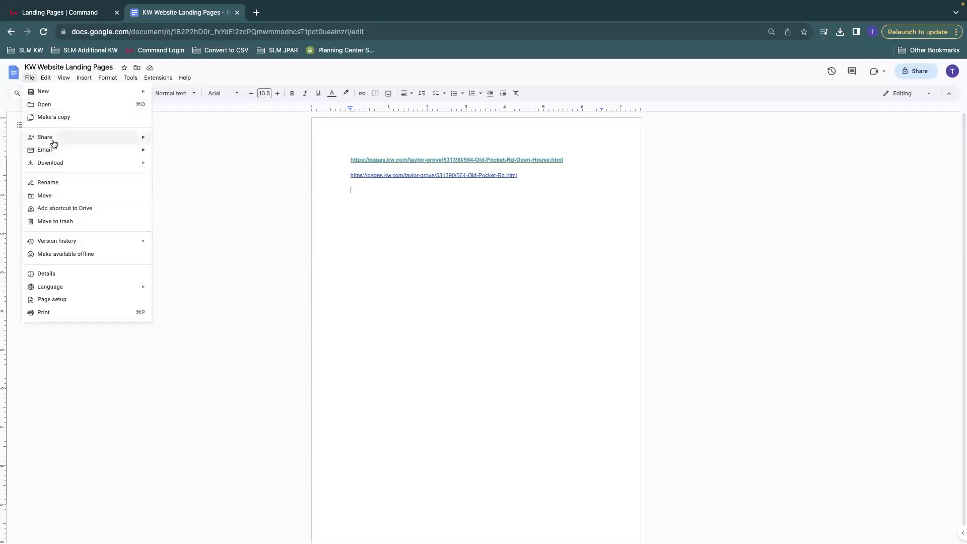
mouse_move(247, 213)
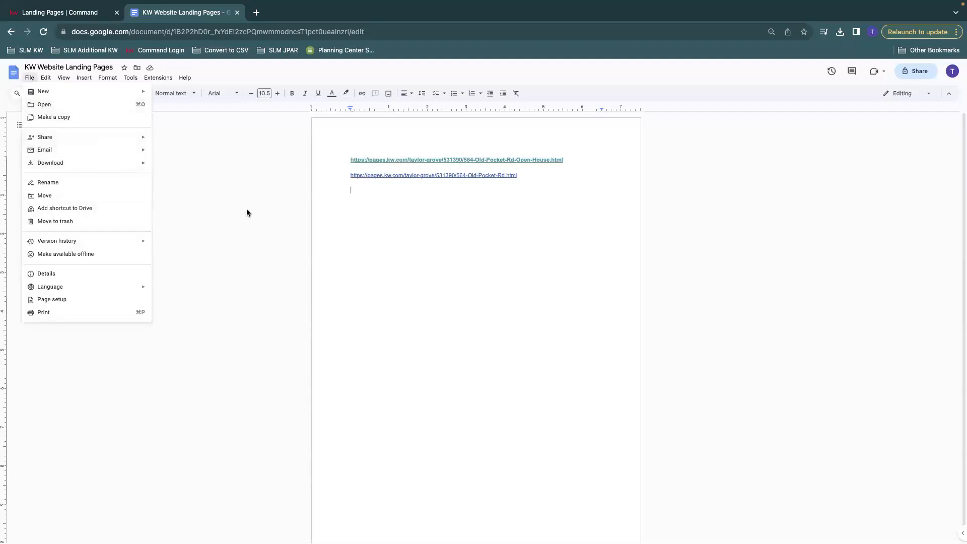
mouse_move(274, 219)
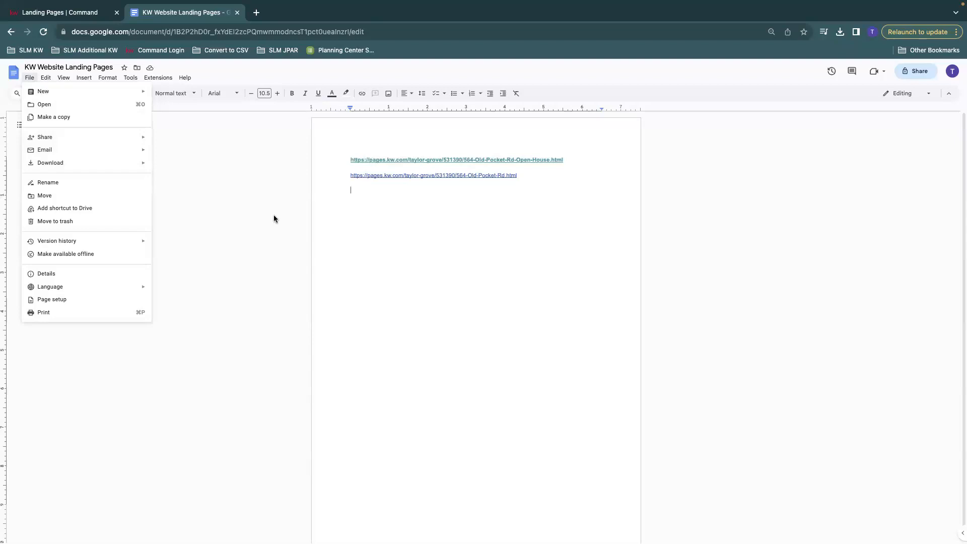
click(286, 223)
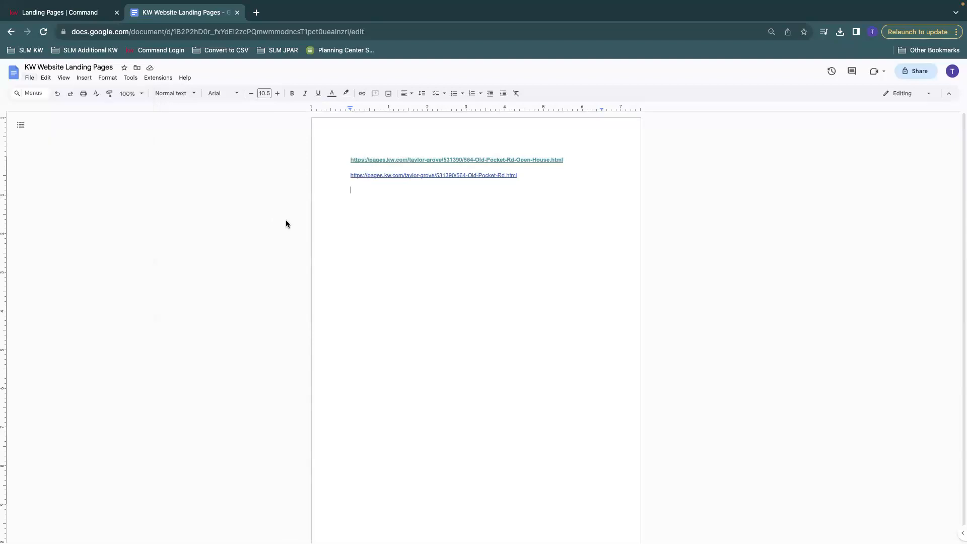
click(68, 66)
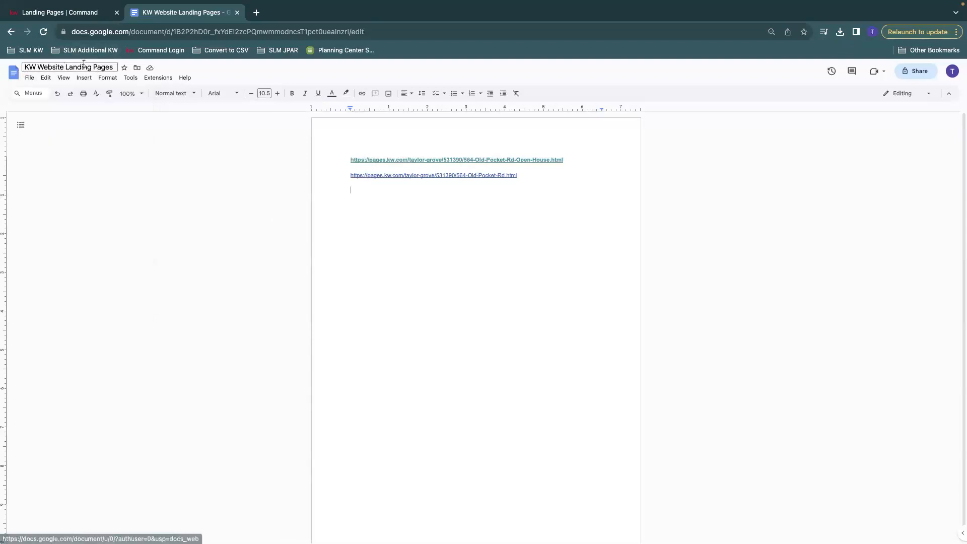
mouse_move(124, 67)
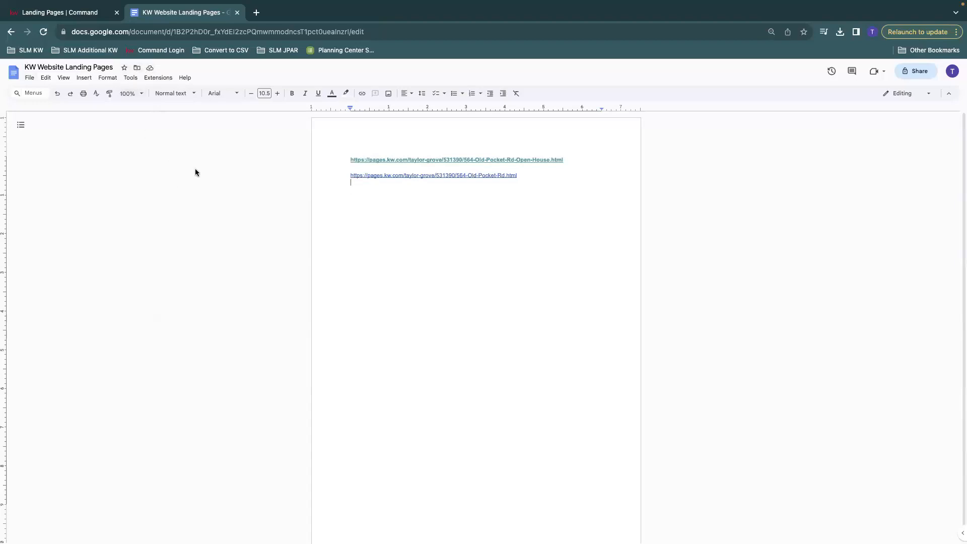
mouse_move(572, 198)
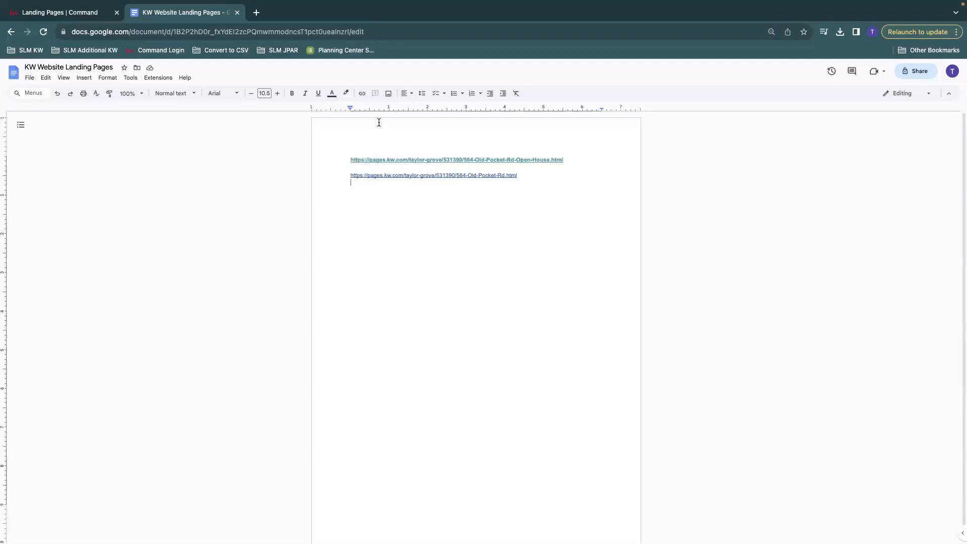
mouse_move(859, 152)
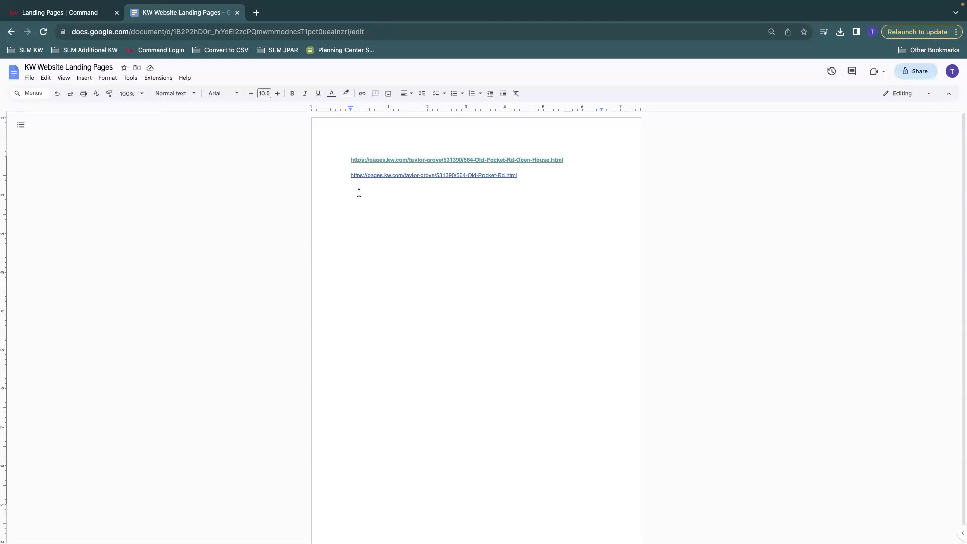
mouse_move(502, 162)
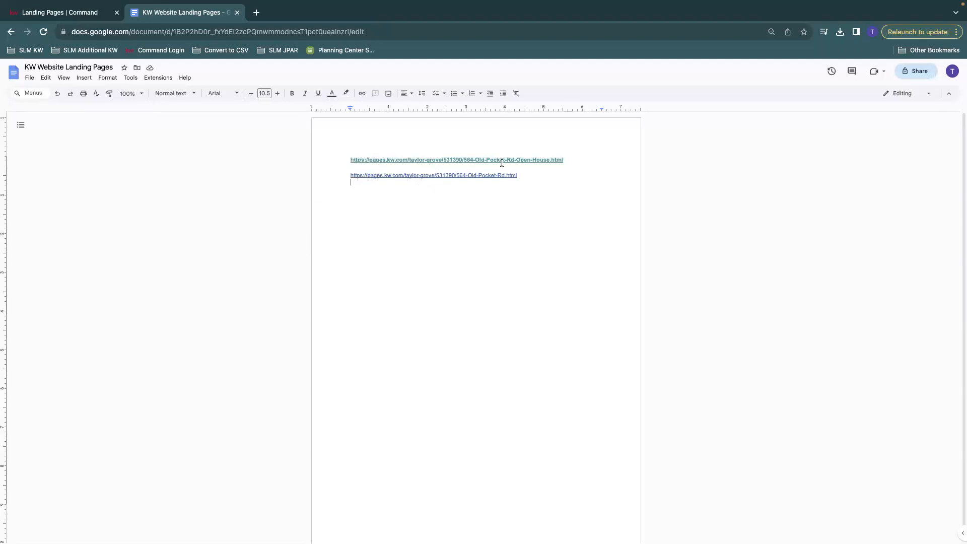
mouse_move(299, 175)
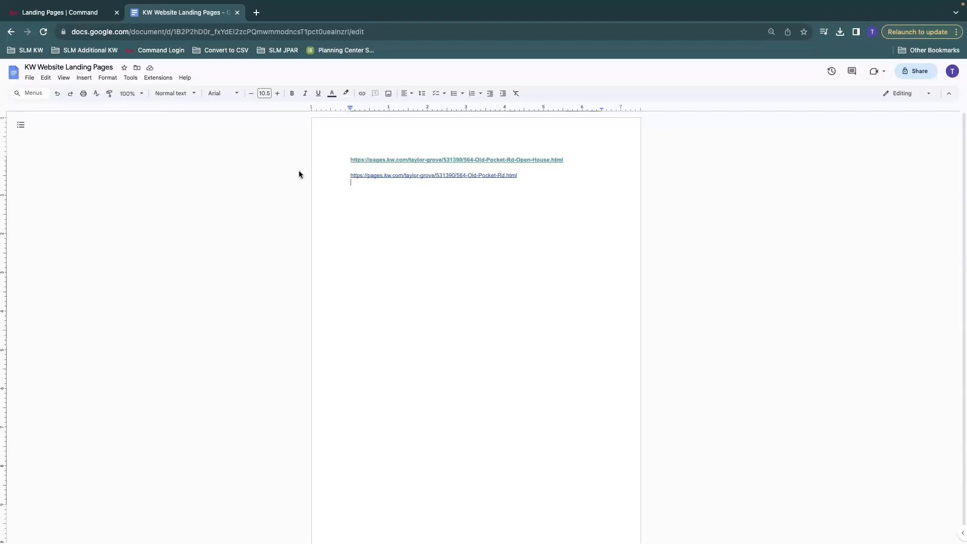
mouse_move(52, 9)
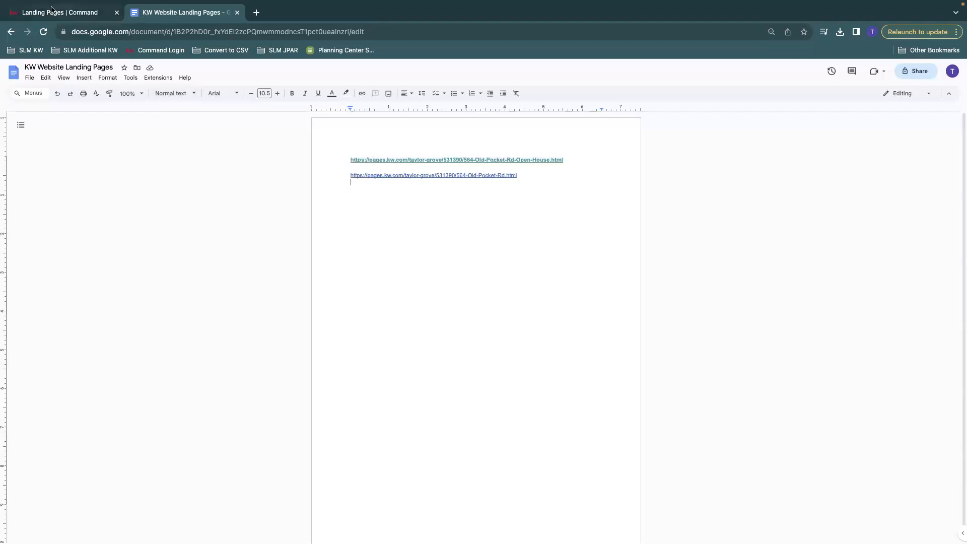
Back in KW Command, glance at Agent Site Pages, then reopen the Landing Pages list
click(59, 12)
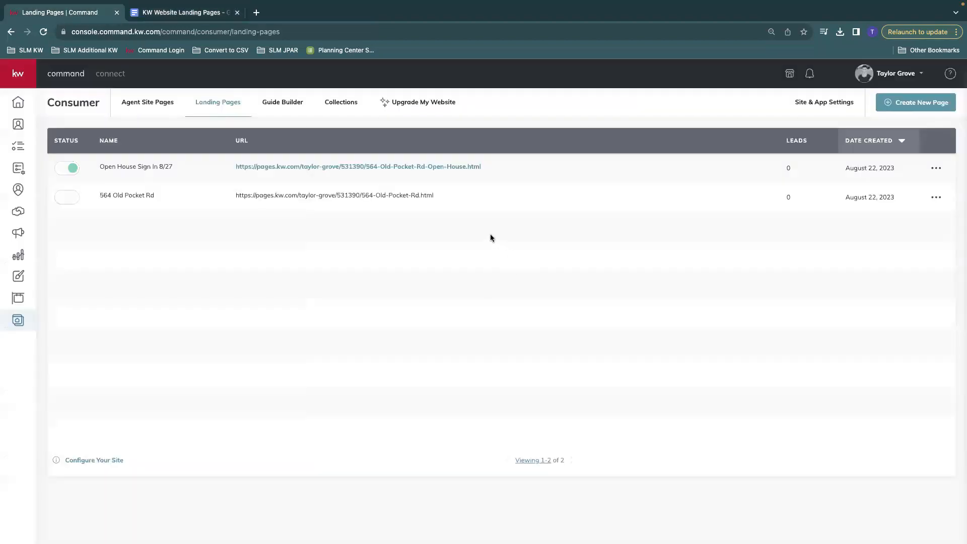
mouse_move(731, 208)
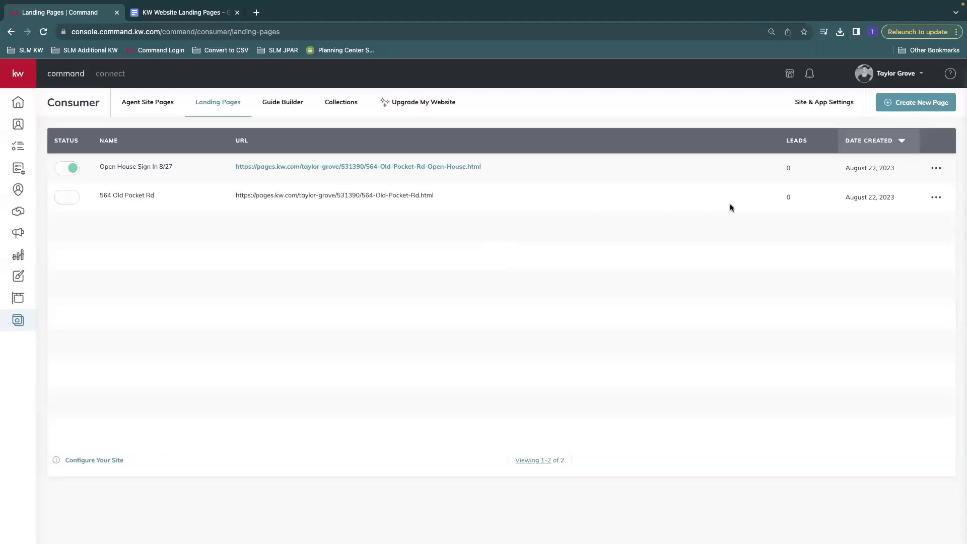
mouse_move(386, 222)
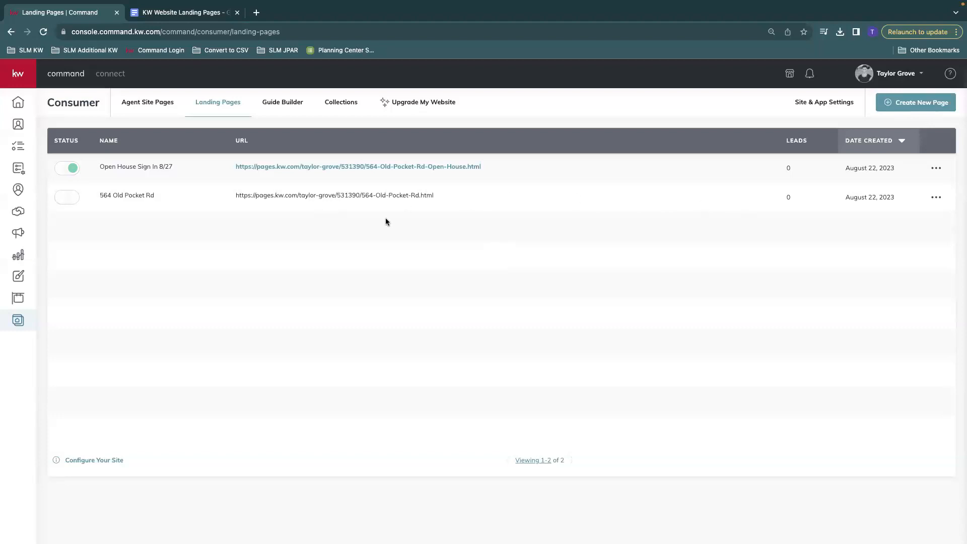
mouse_move(333, 215)
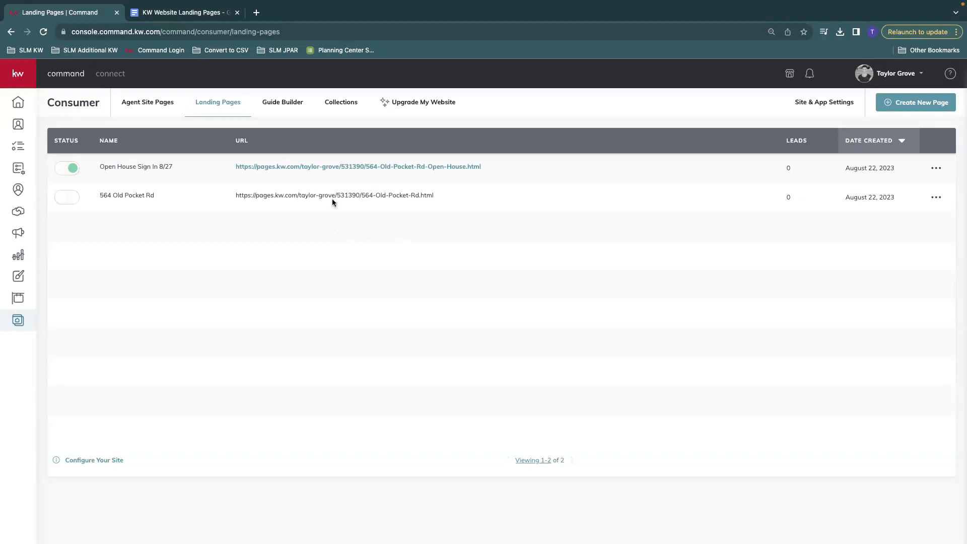
mouse_move(147, 102)
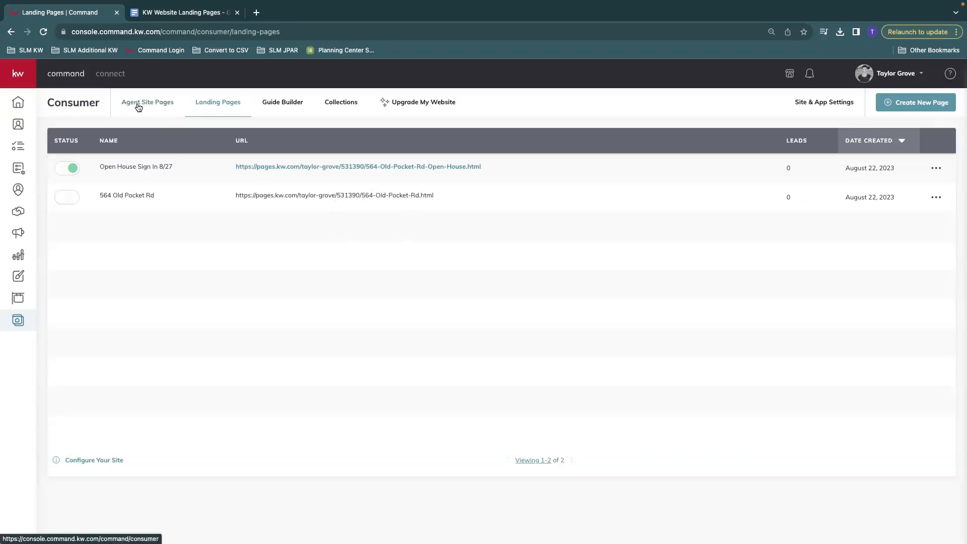
click(147, 101)
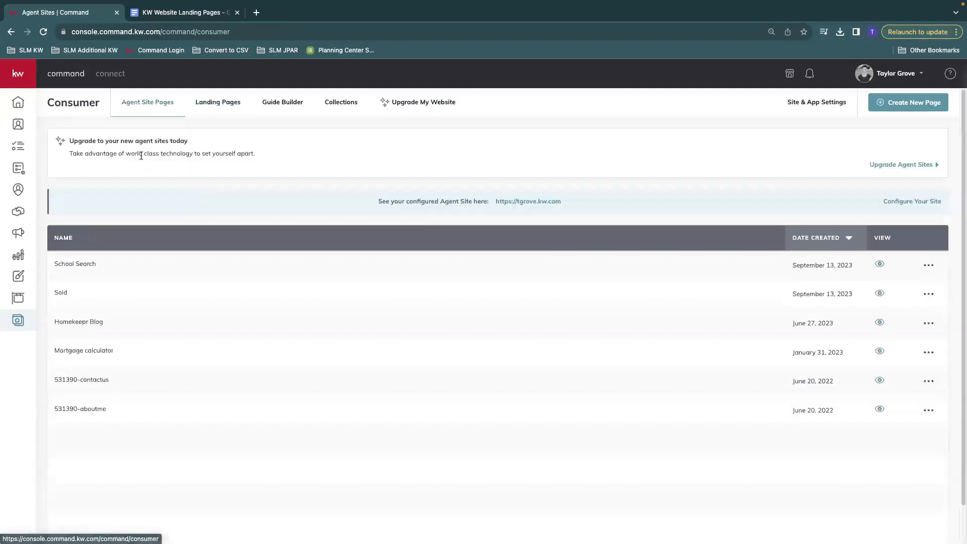
mouse_move(167, 164)
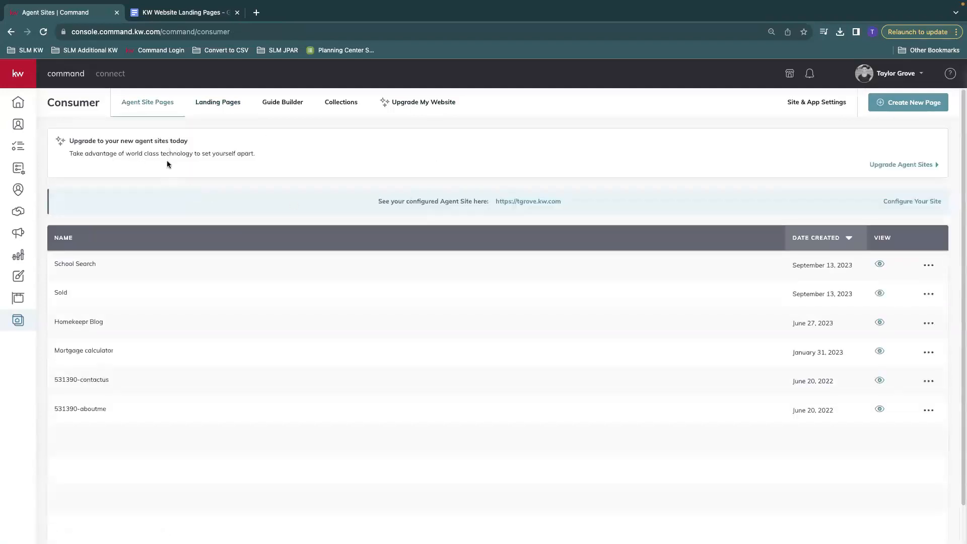
mouse_move(205, 183)
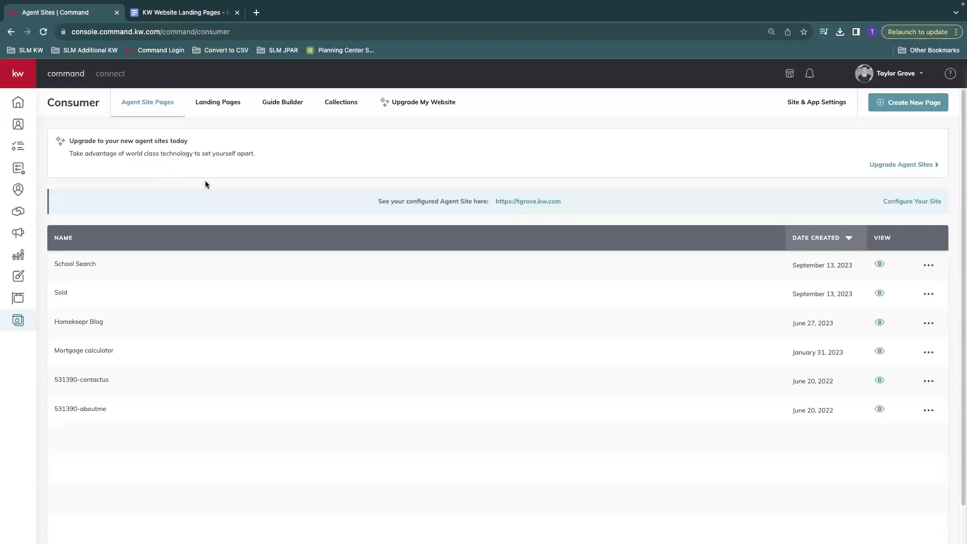
mouse_move(217, 101)
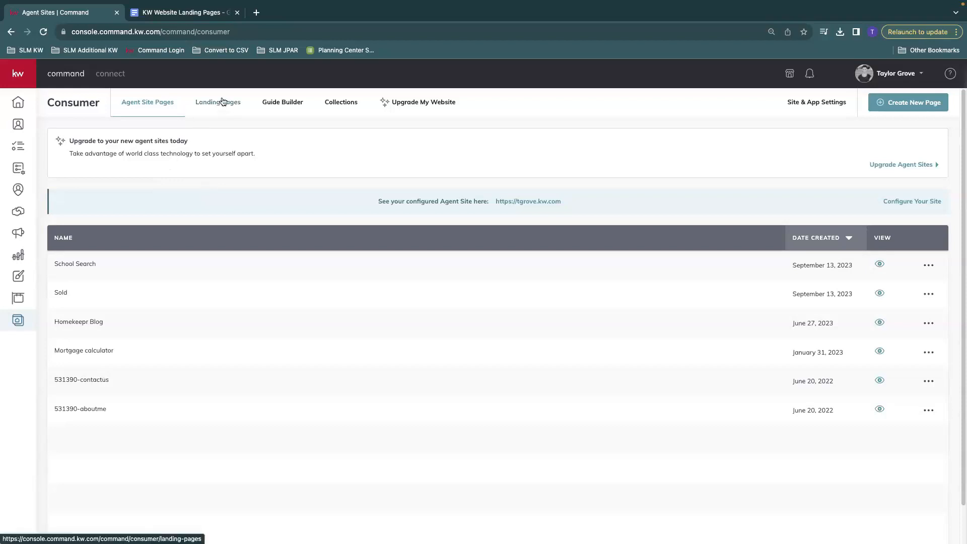
click(217, 102)
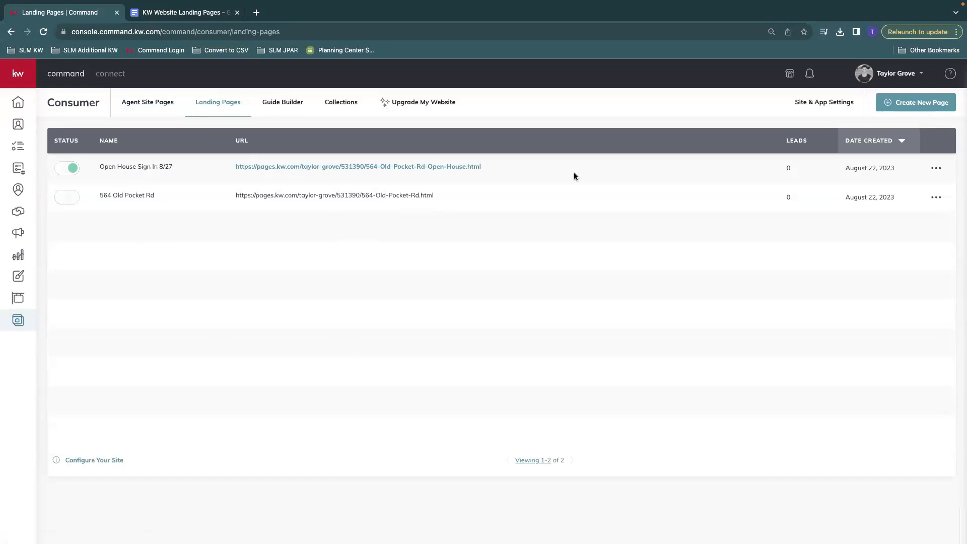
mouse_move(310, 182)
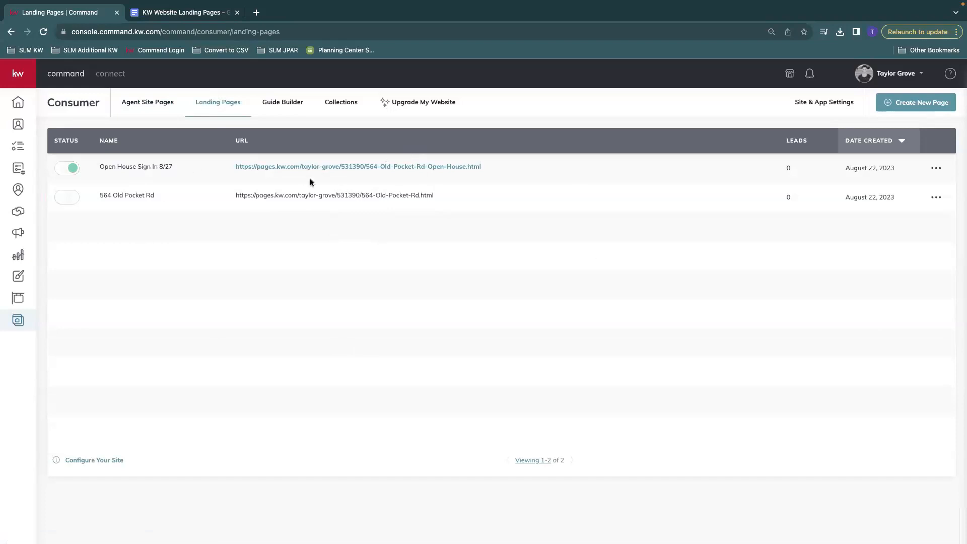
mouse_move(285, 187)
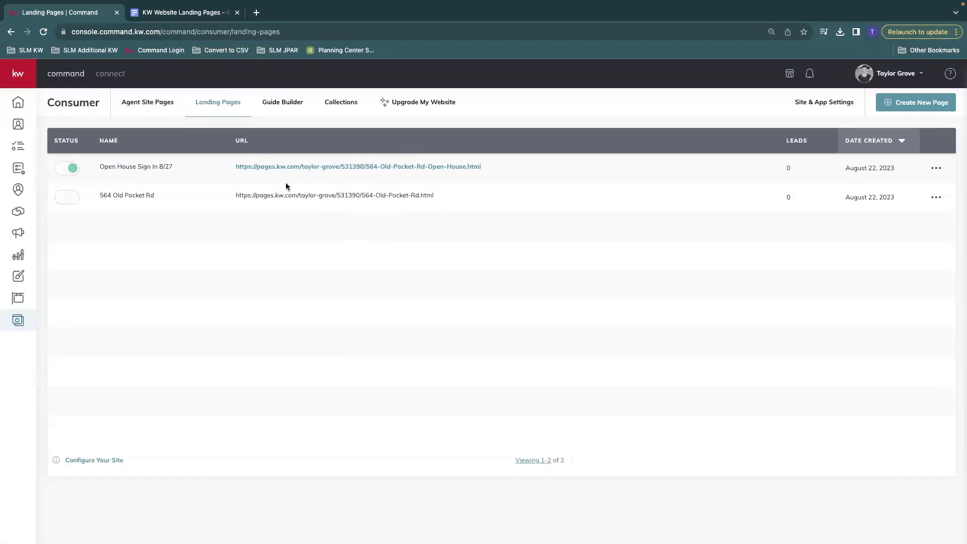
mouse_move(275, 219)
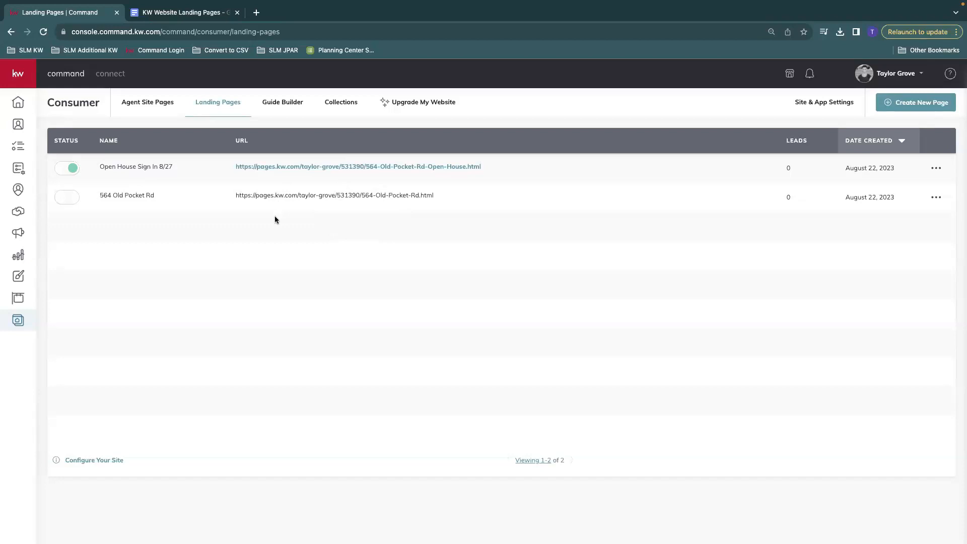
mouse_move(263, 222)
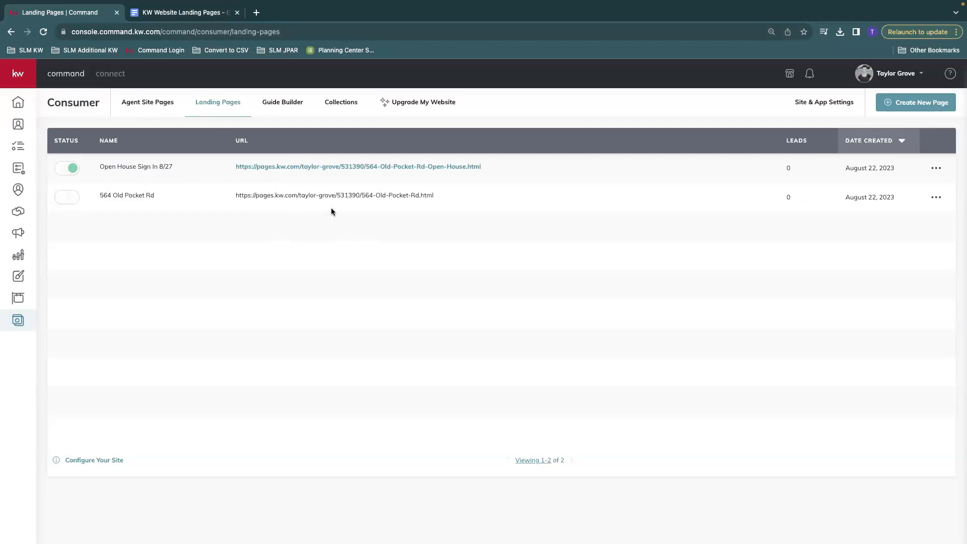
mouse_move(504, 284)
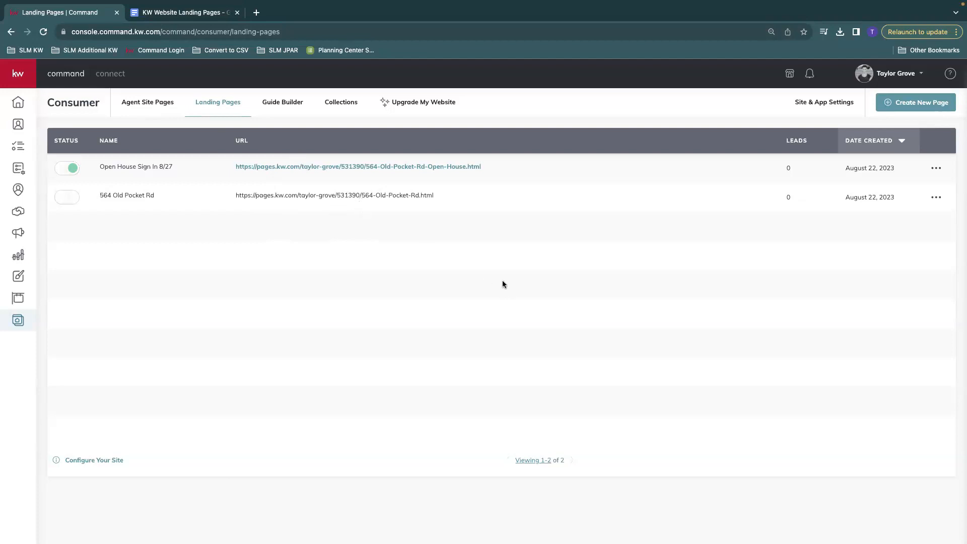
mouse_move(560, 195)
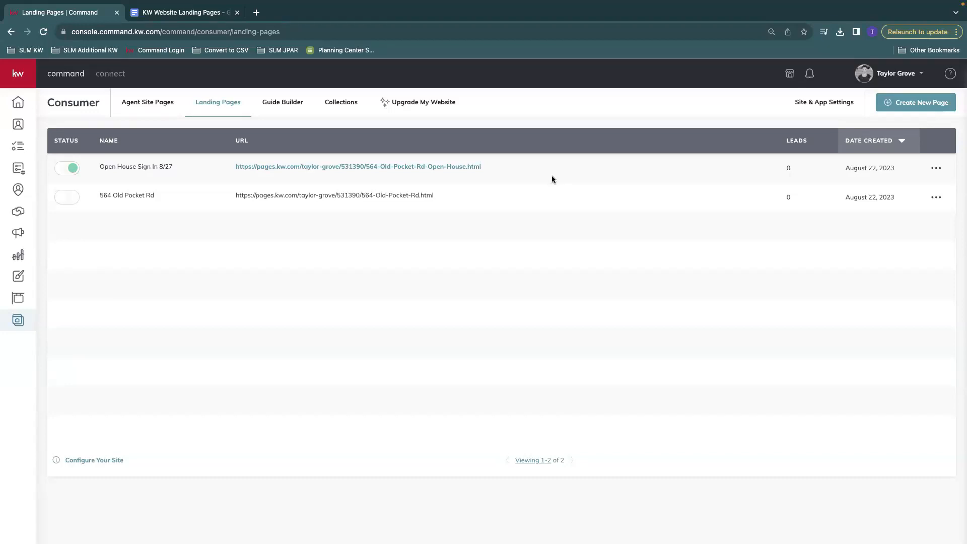
mouse_move(598, 212)
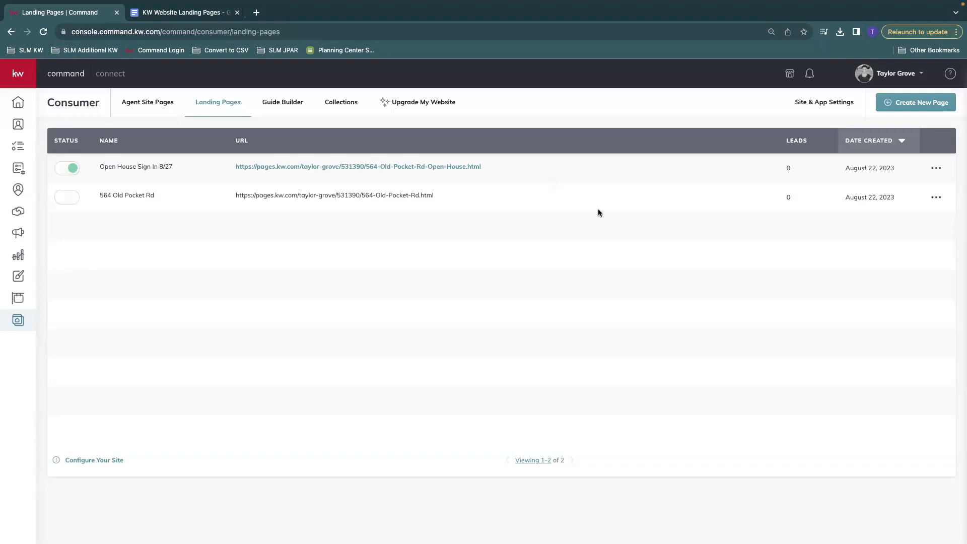
mouse_move(586, 201)
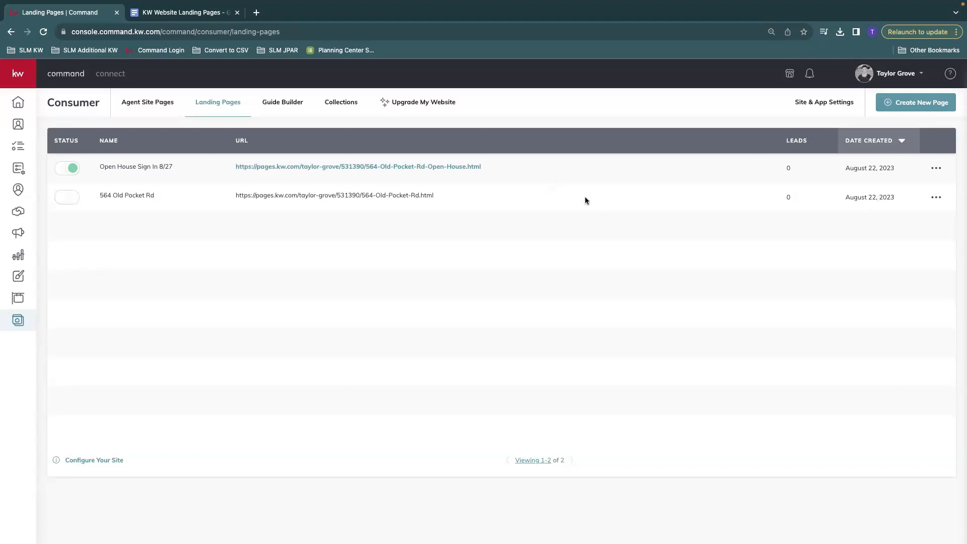
mouse_move(658, 210)
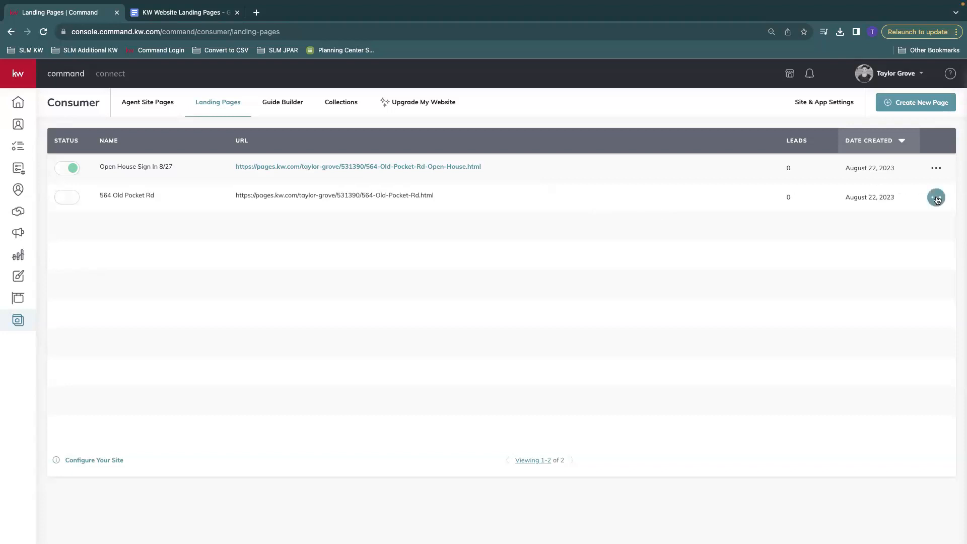
click(935, 197)
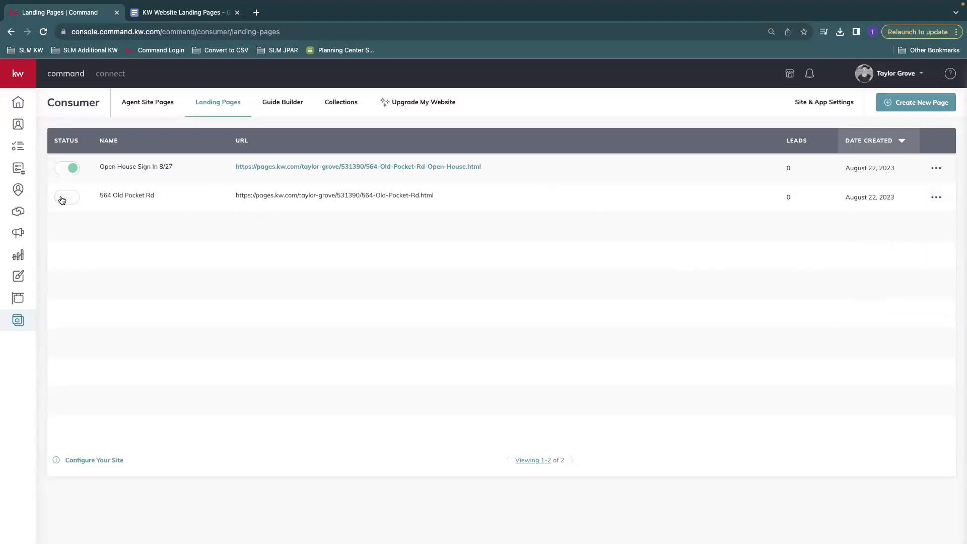
click(936, 197)
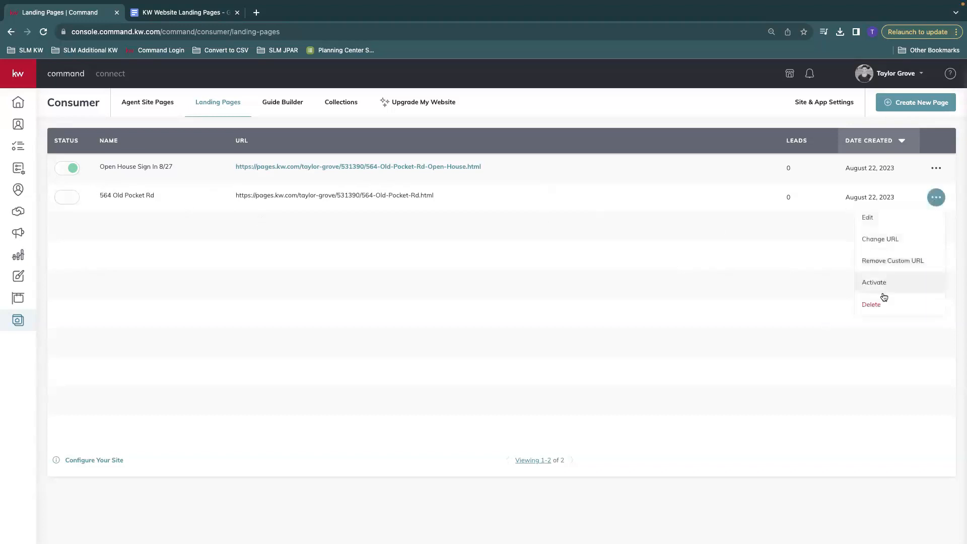